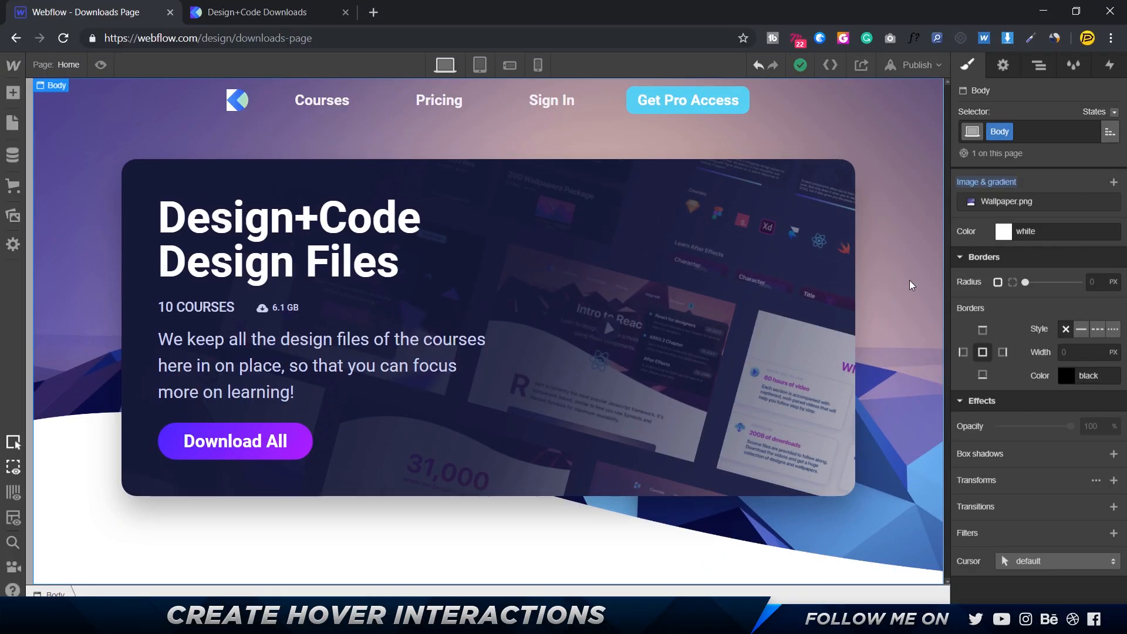
pyautogui.moveTo(534, 198)
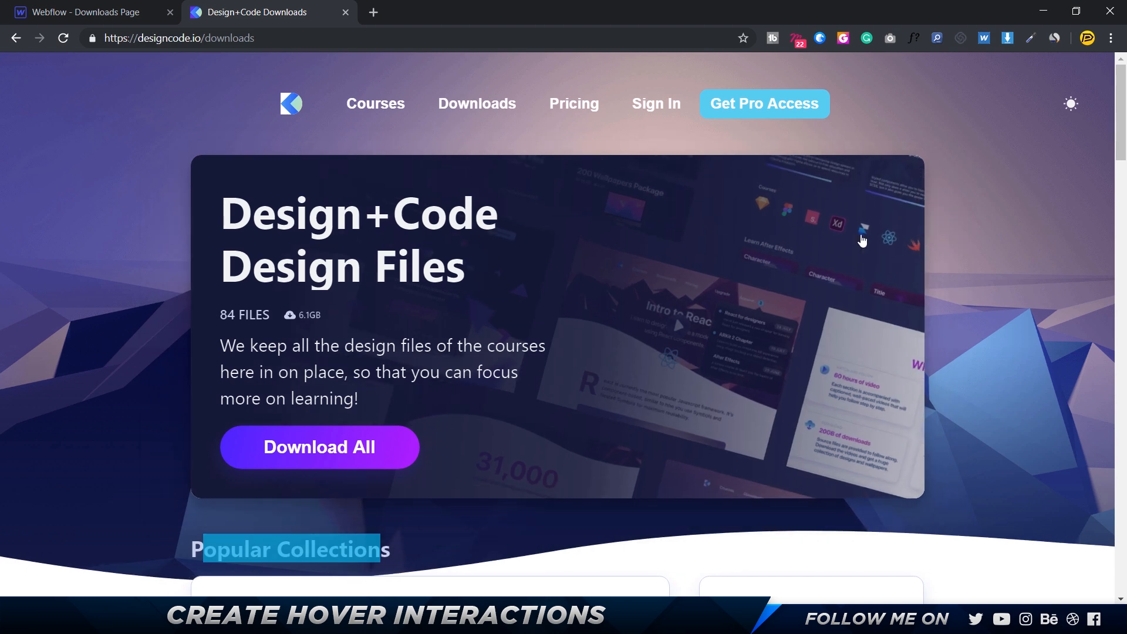
# Step: Back in Webflow, select the Hero Wrapper card and switch its style state to Hover
pyautogui.click(86, 13)
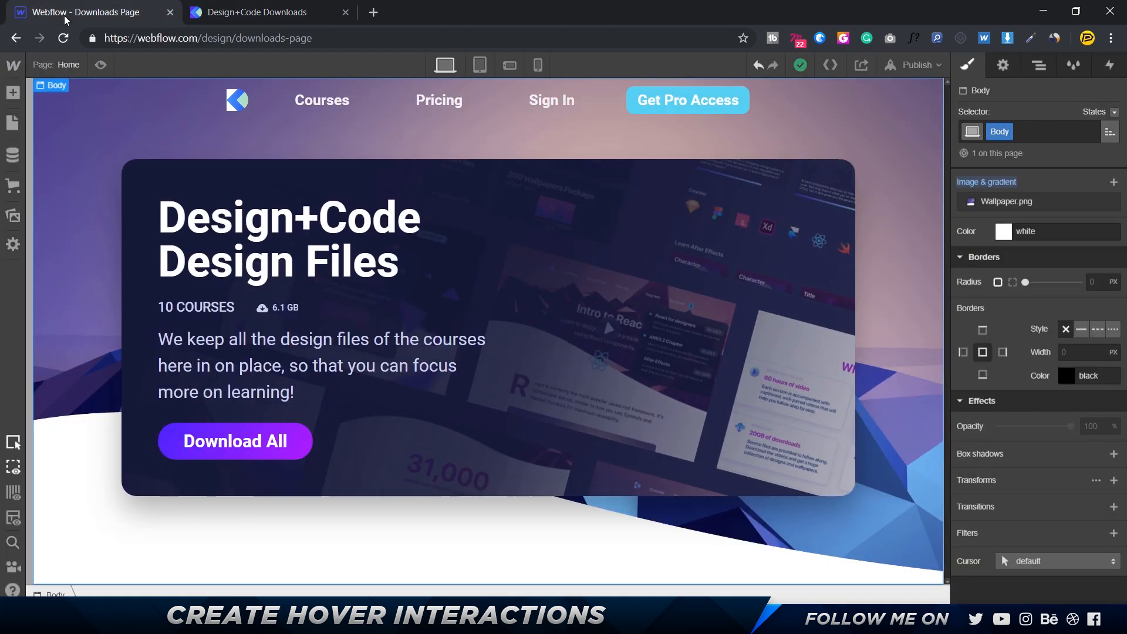
pyautogui.moveTo(833, 206)
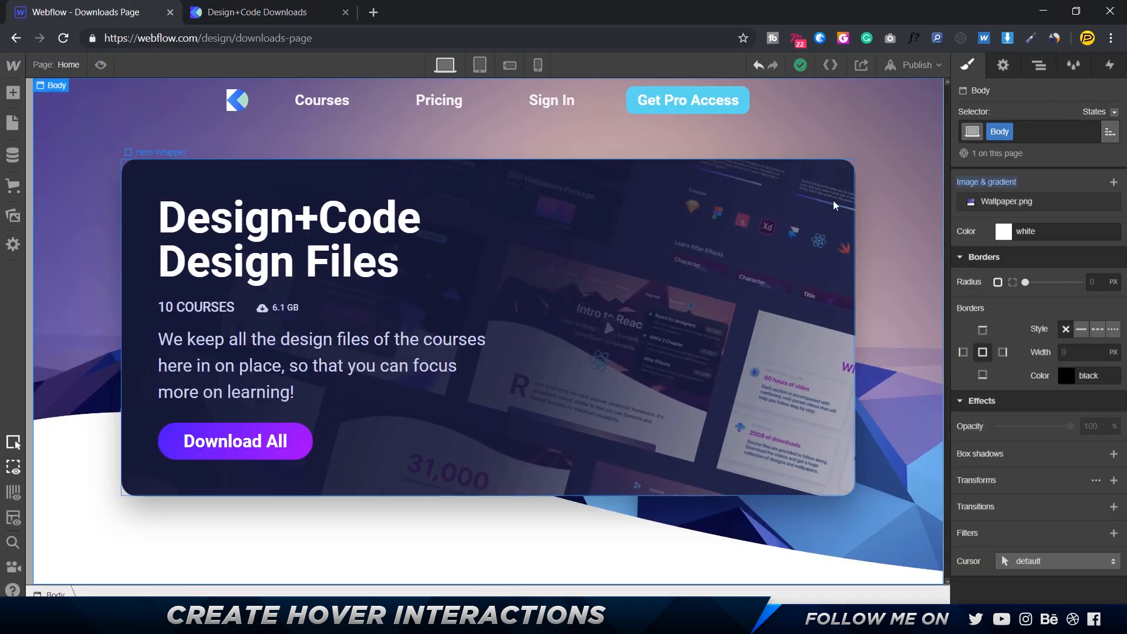
pyautogui.click(155, 151)
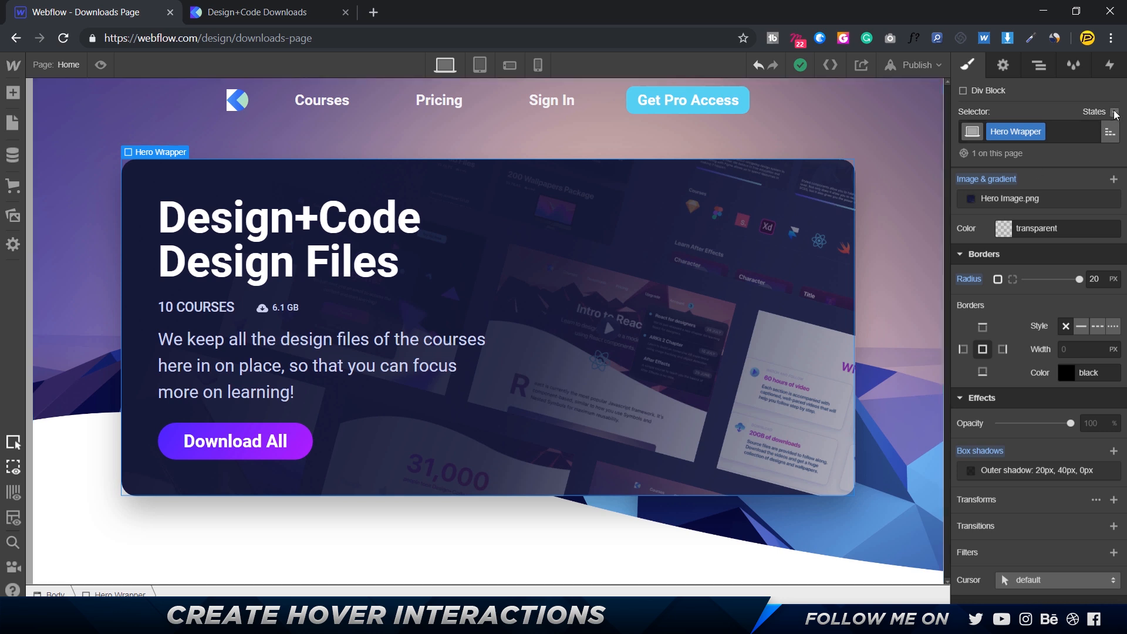
pyautogui.click(1095, 112)
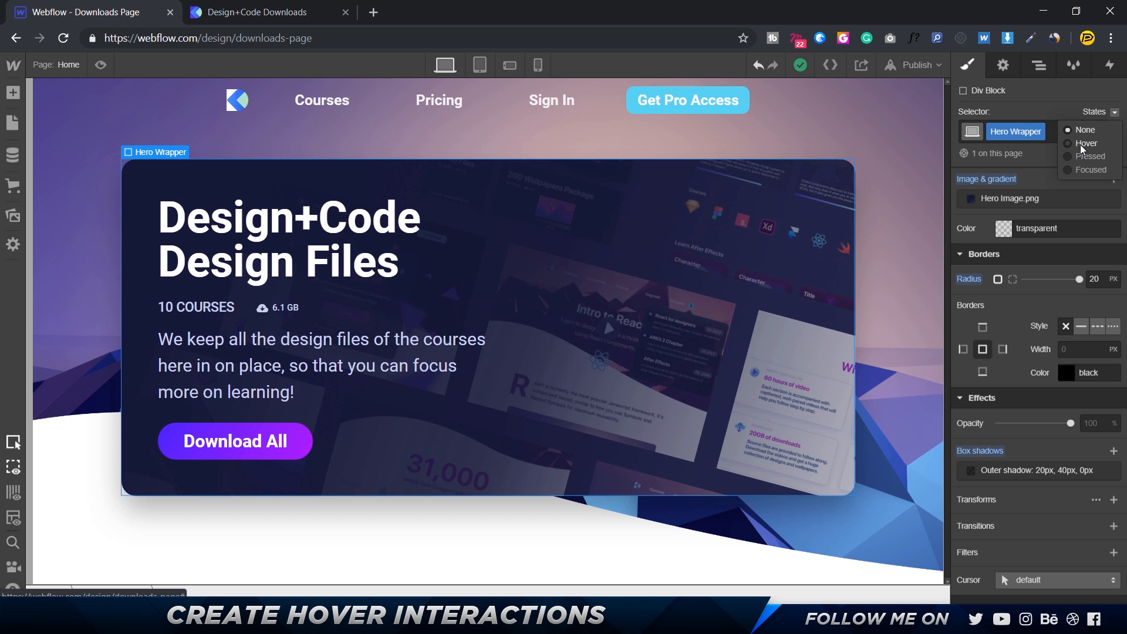
pyautogui.click(1085, 143)
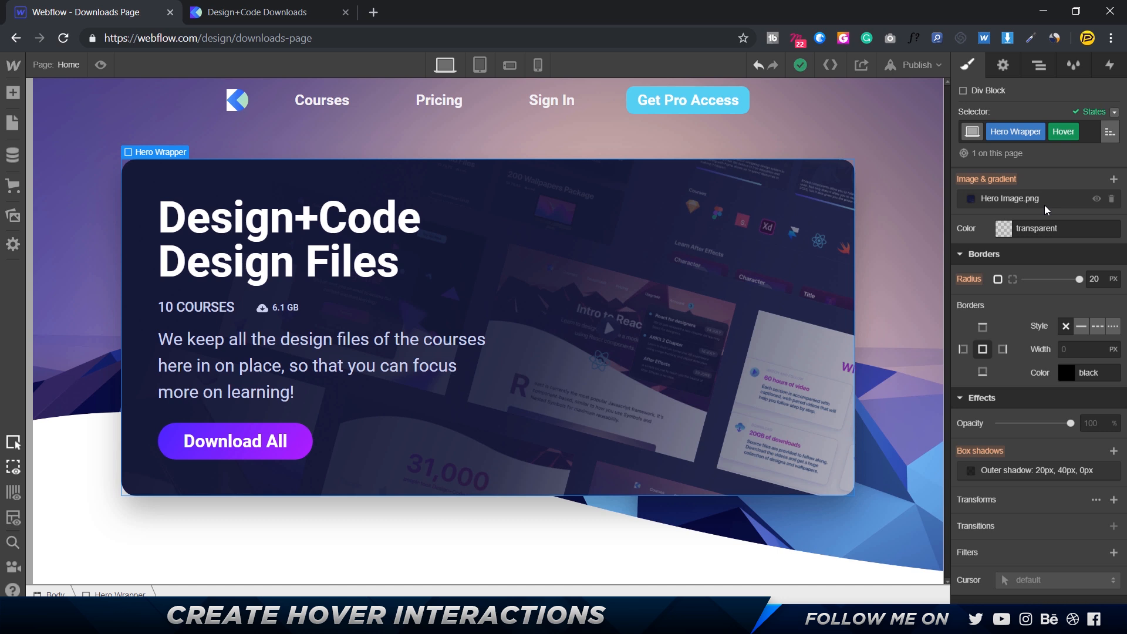
pyautogui.moveTo(1005, 426)
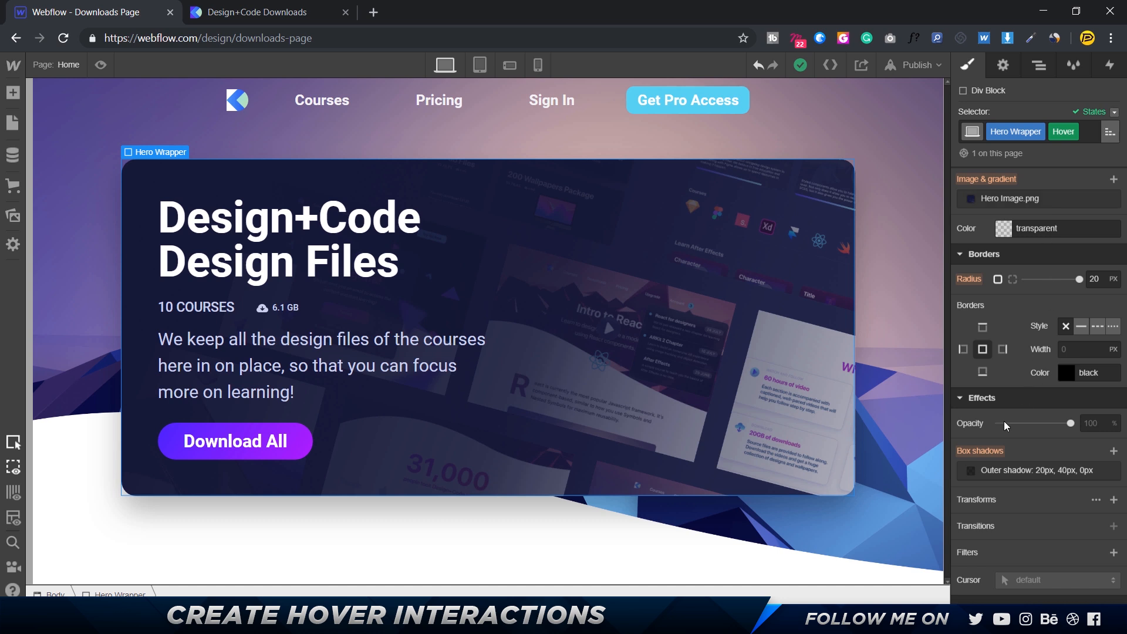
# Step: Open the card's outer box shadow and enter 3 as its distance
pyautogui.click(1027, 470)
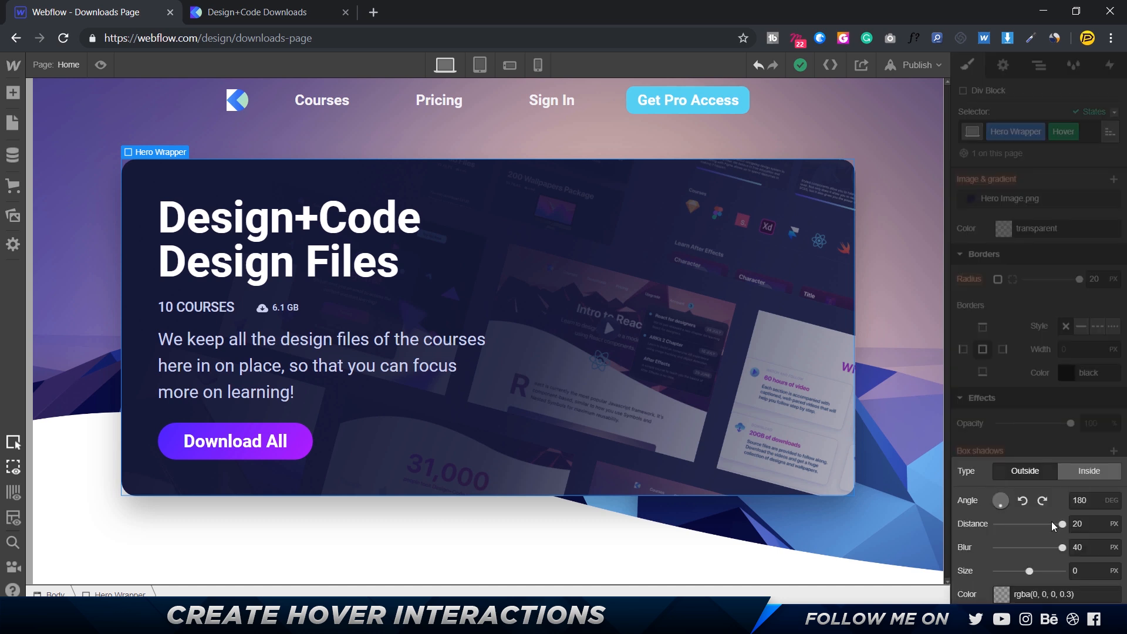
pyautogui.click(1094, 523)
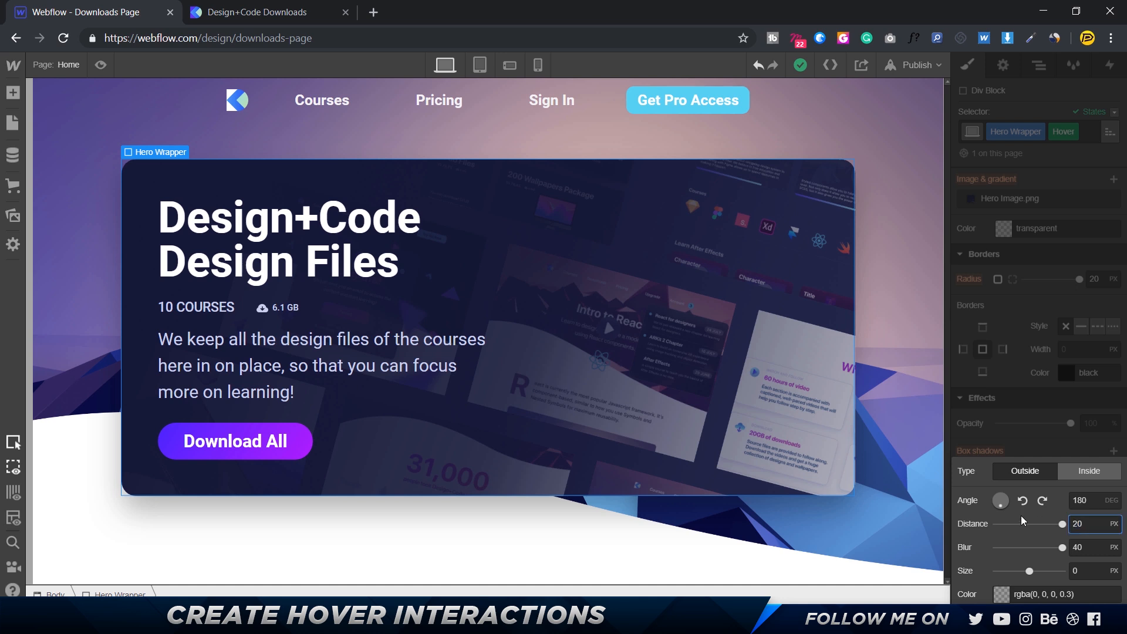
pyautogui.write('3')
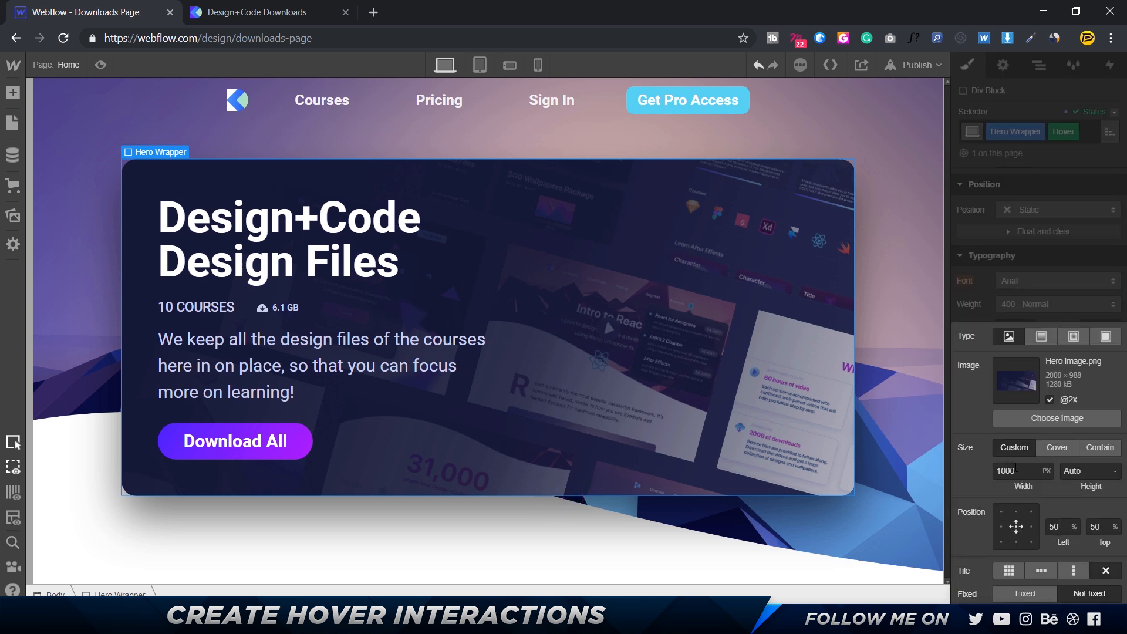
# Step: Set the hover background image Hero Image.png to a 1500 px width
pyautogui.click(1015, 470)
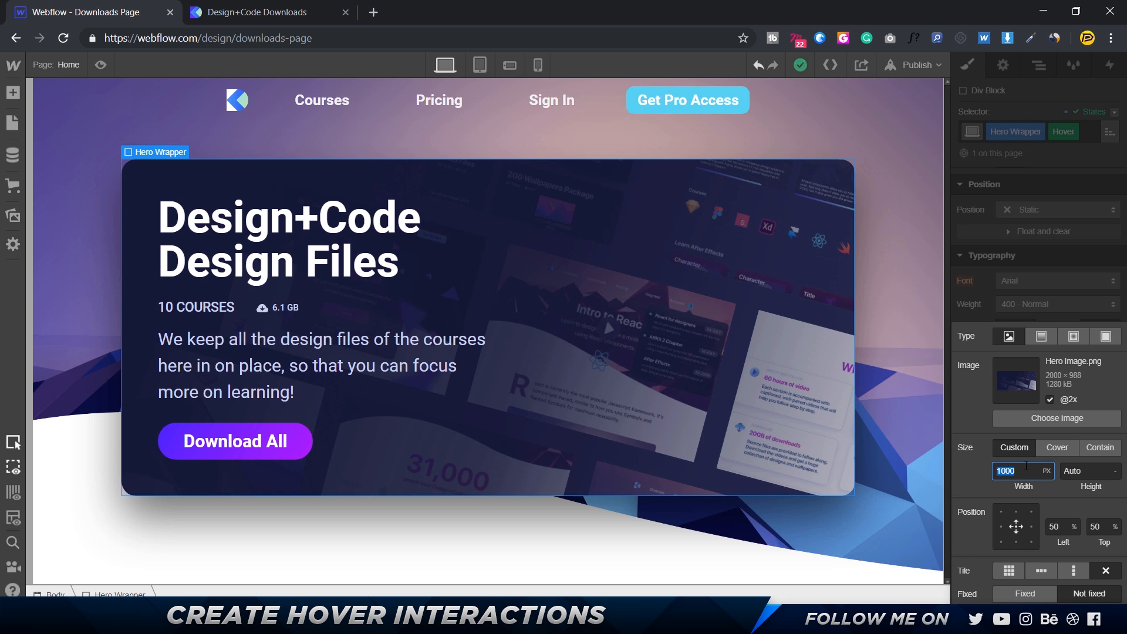
pyautogui.write('1500')
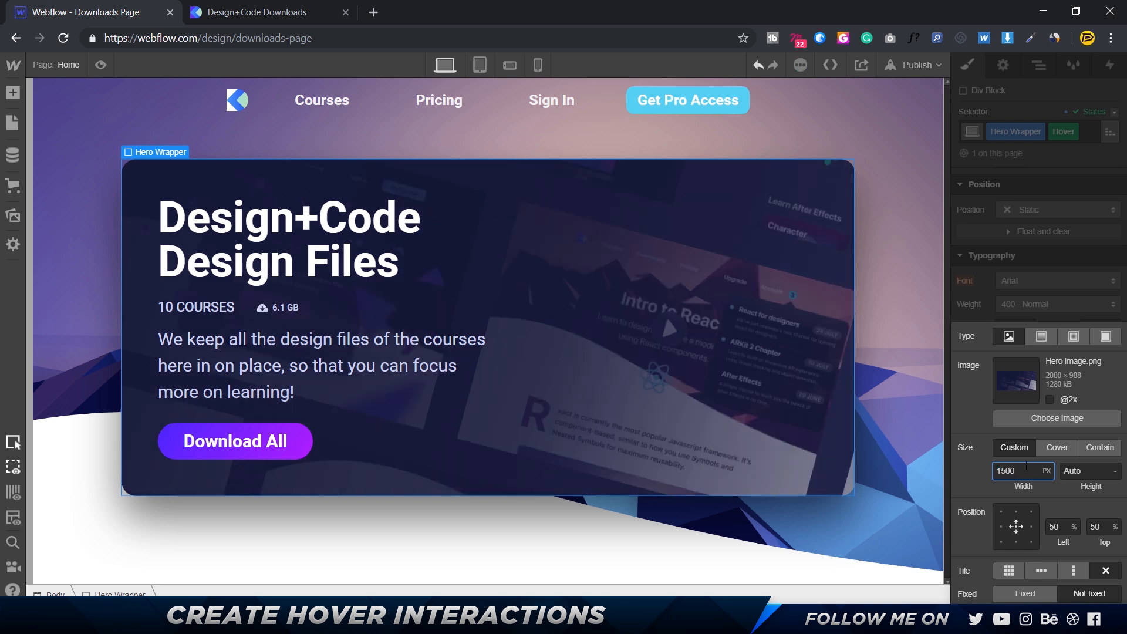
pyautogui.write('12')
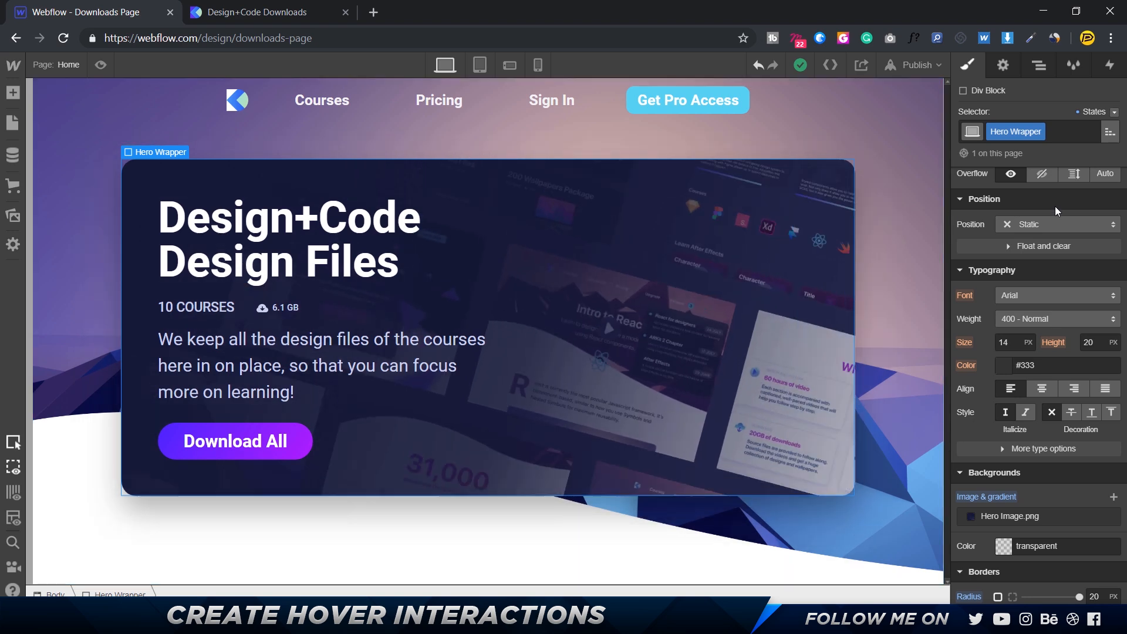
# Step: Switch Hero Wrapper back to None and add a 200 ms All Properties transition
pyautogui.click(1093, 112)
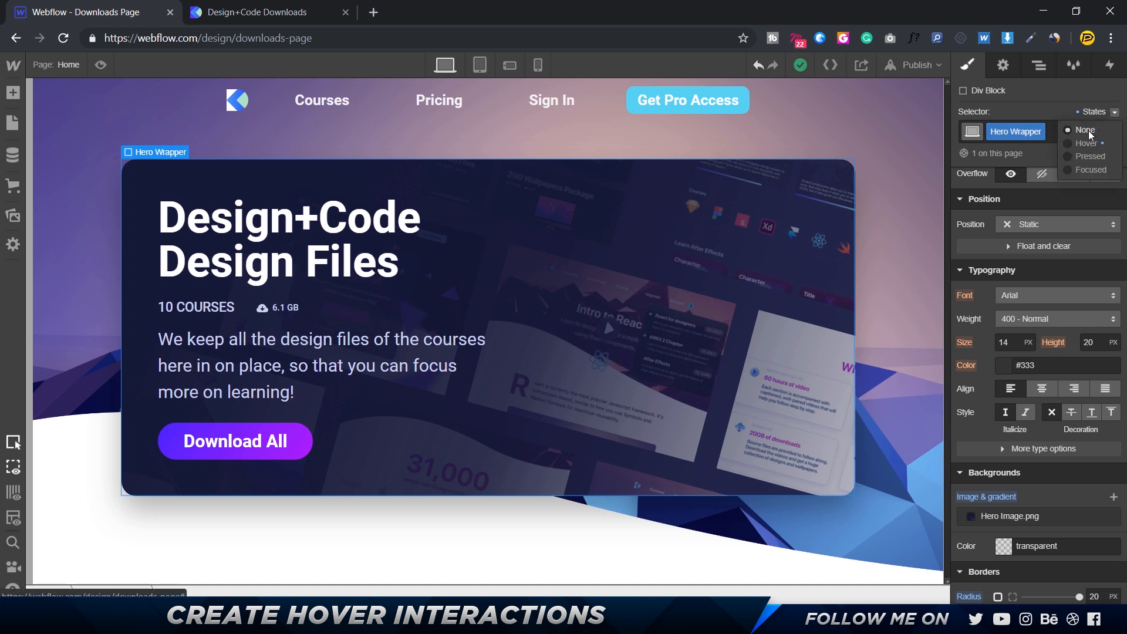
pyautogui.scroll(-3)
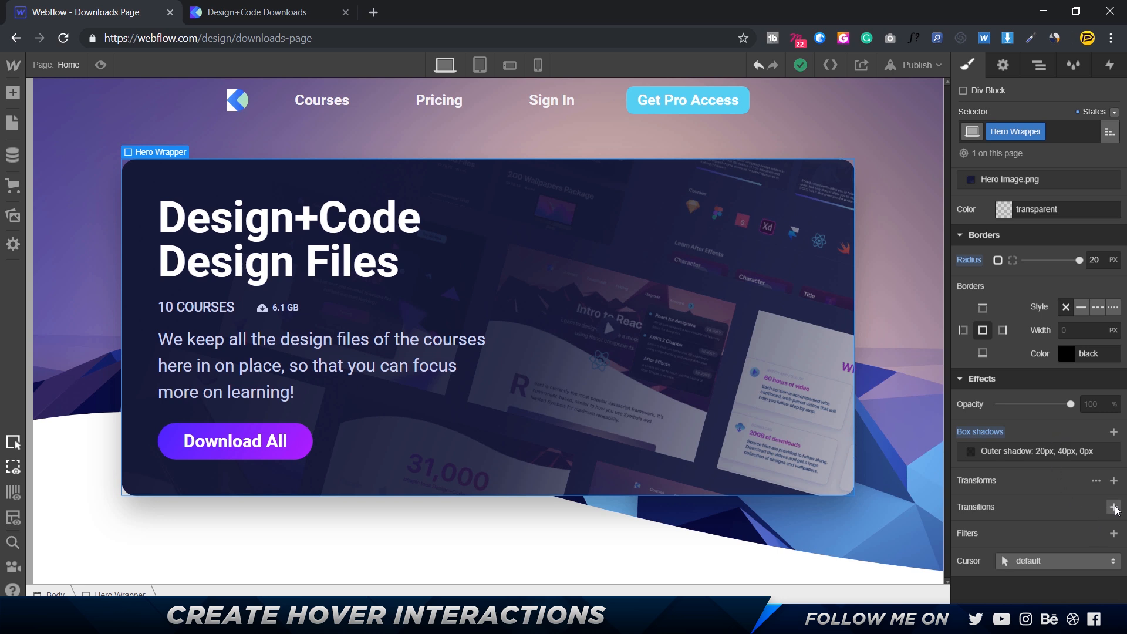
pyautogui.click(1114, 506)
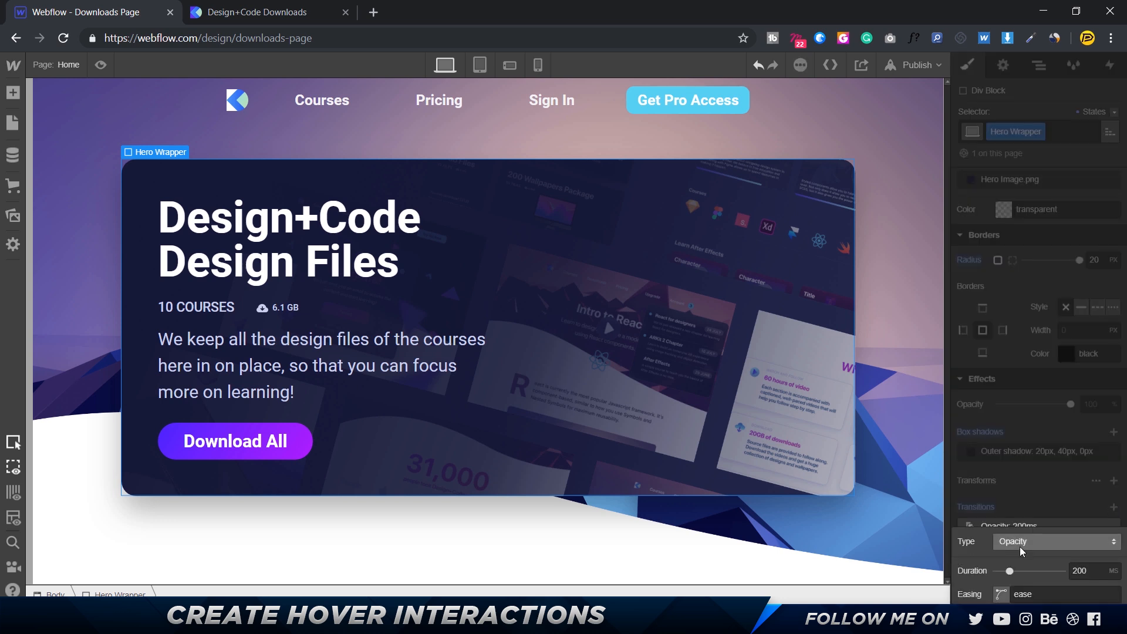
pyautogui.click(1055, 541)
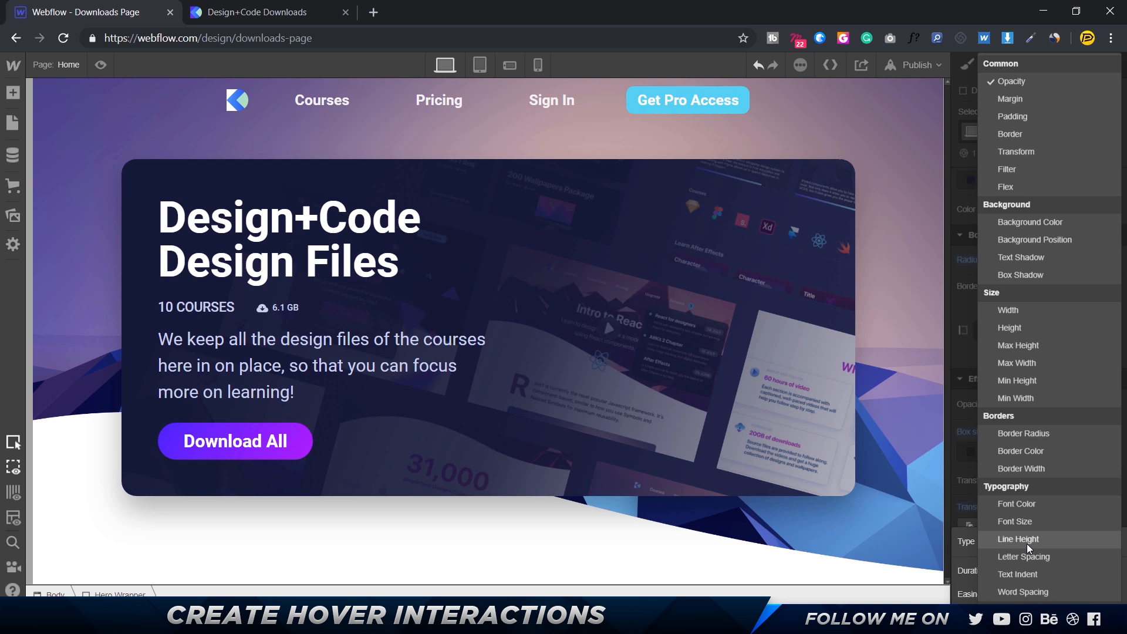
pyautogui.moveTo(1038, 362)
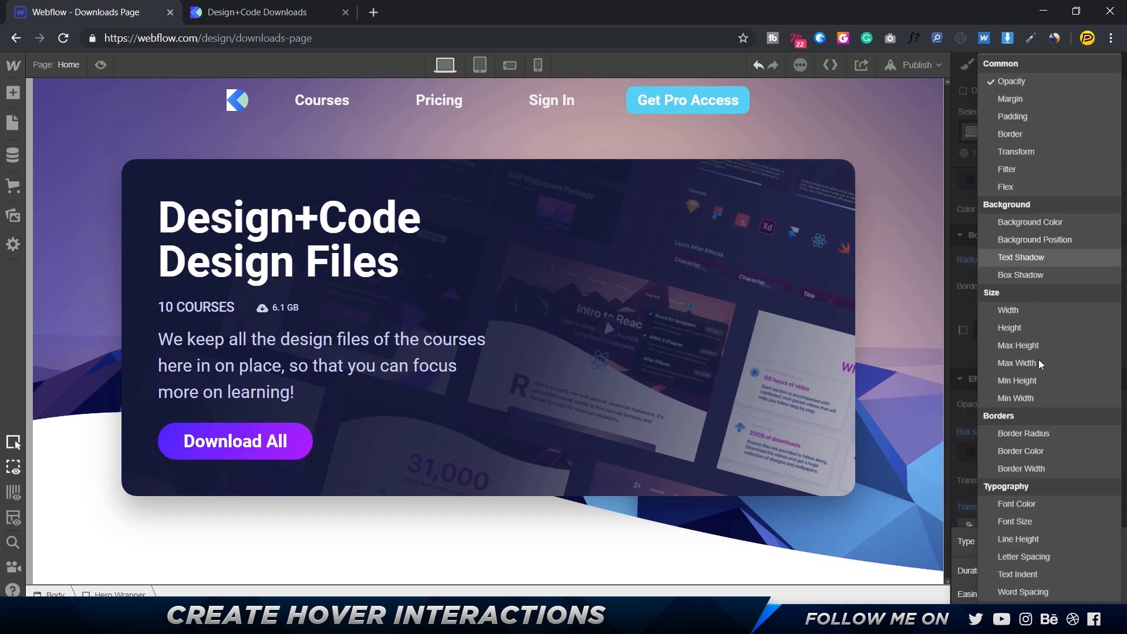
pyautogui.moveTo(1053, 476)
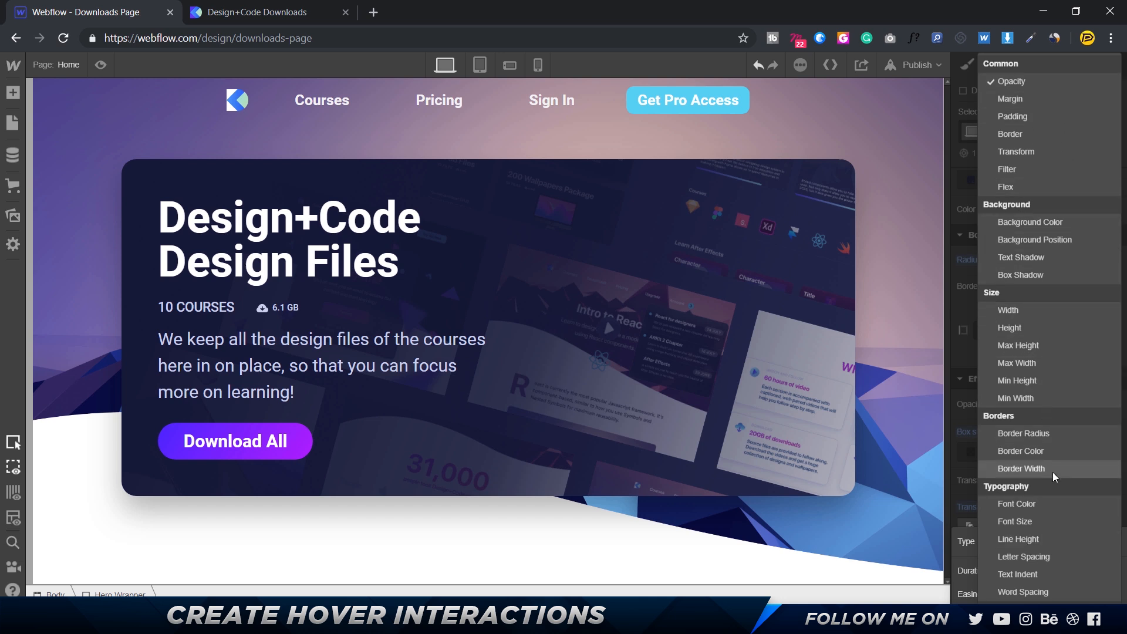
pyautogui.scroll(-3)
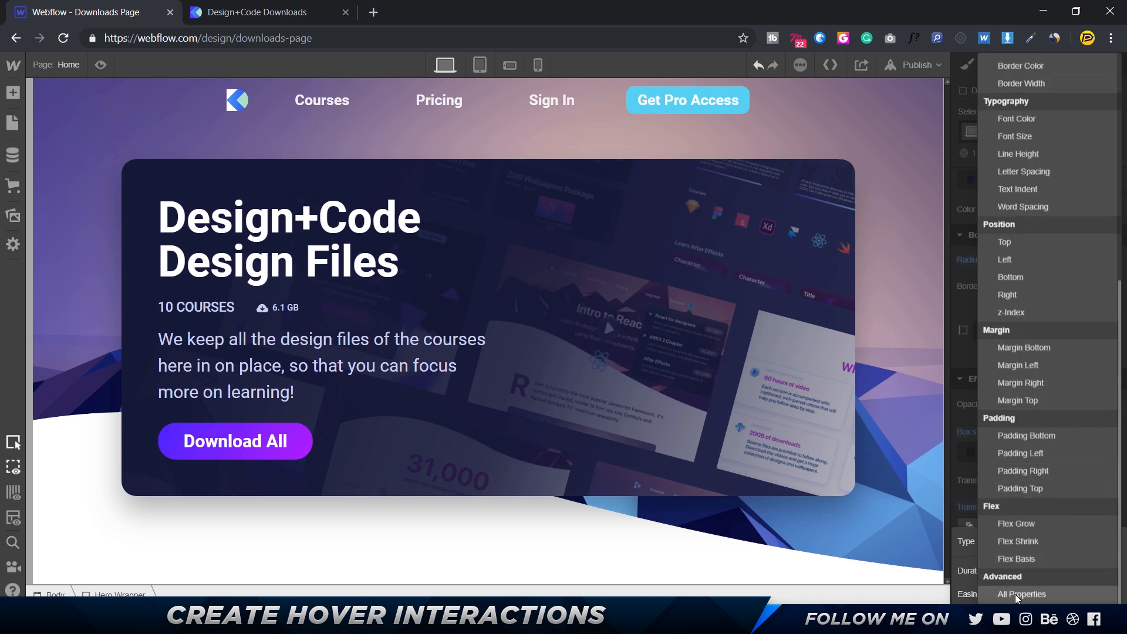
pyautogui.click(1020, 594)
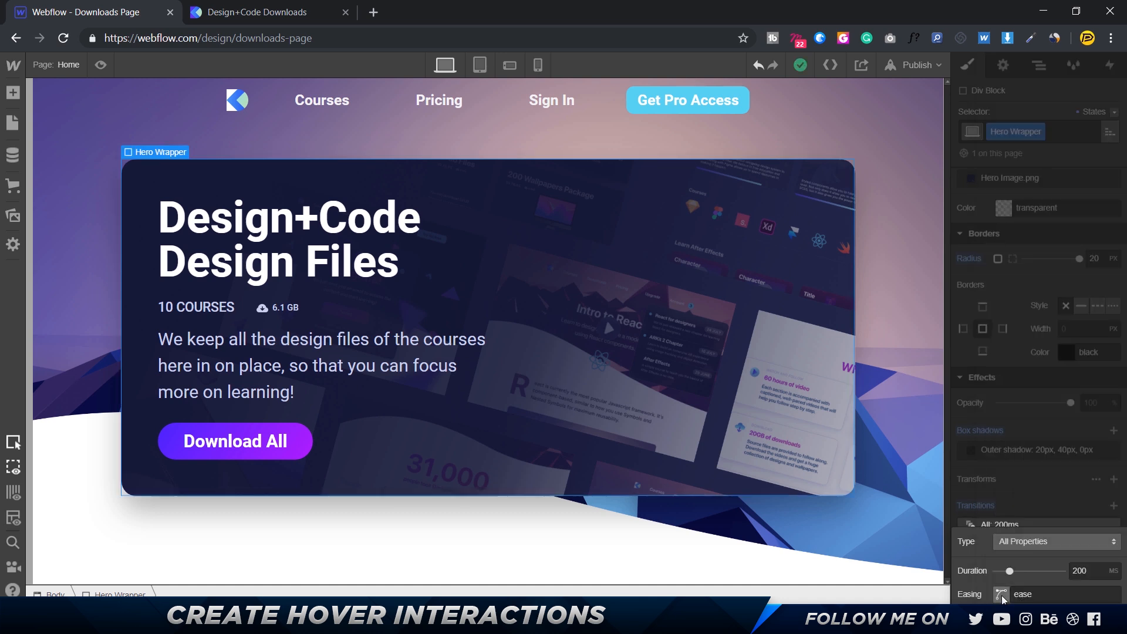
pyautogui.click(1002, 594)
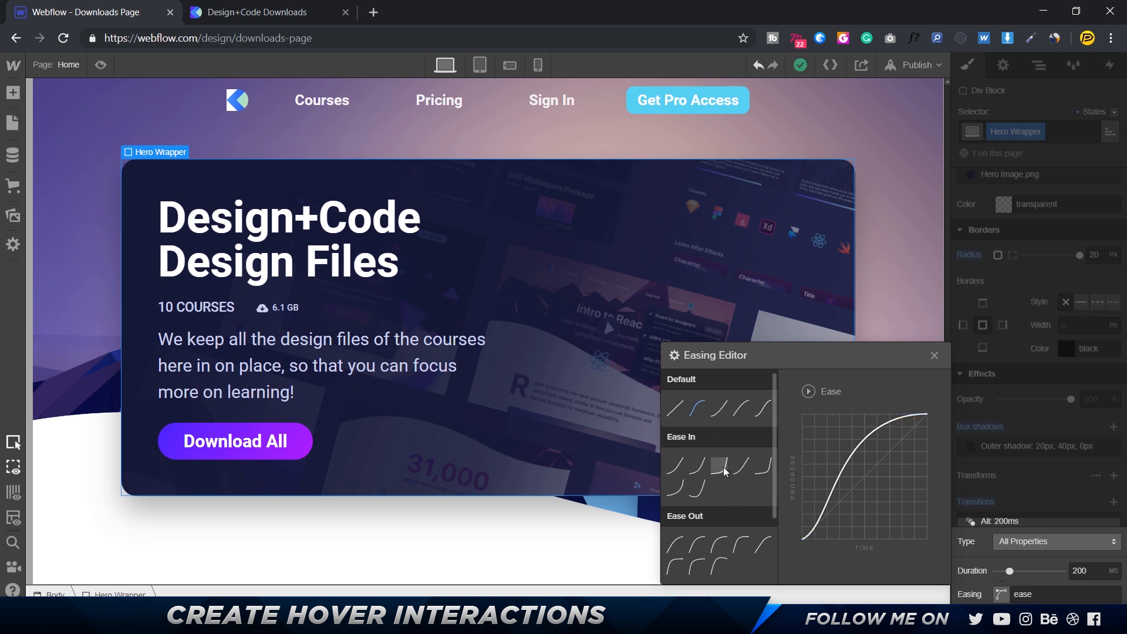
pyautogui.moveTo(720, 465)
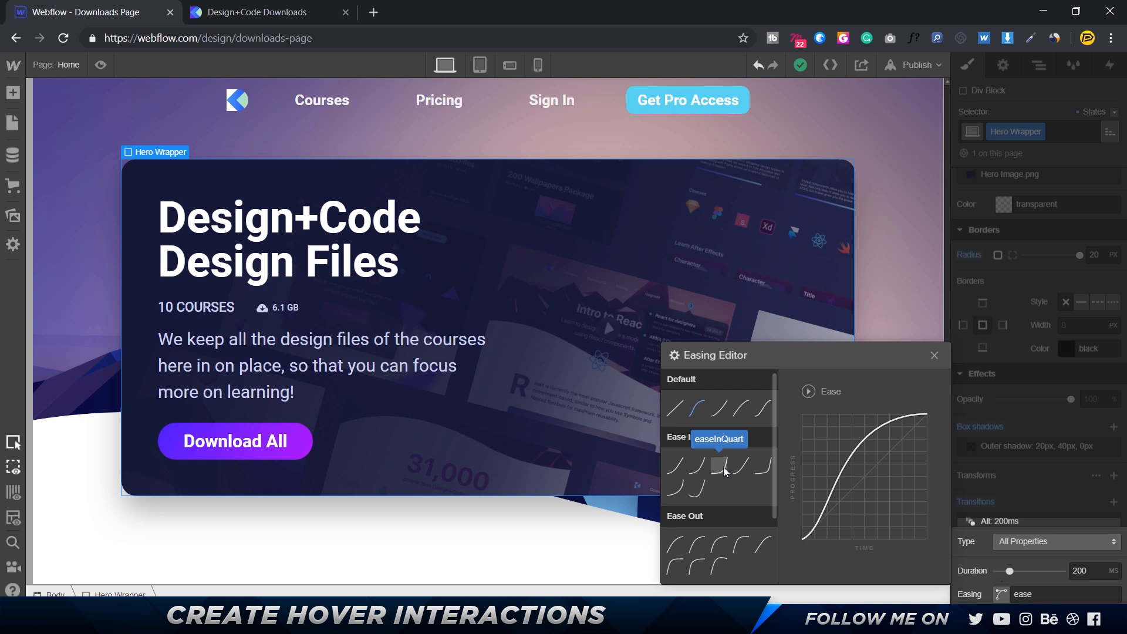
# Step: Apply the ease-in-out curve to the transition and enter a 500 ms duration
pyautogui.click(718, 465)
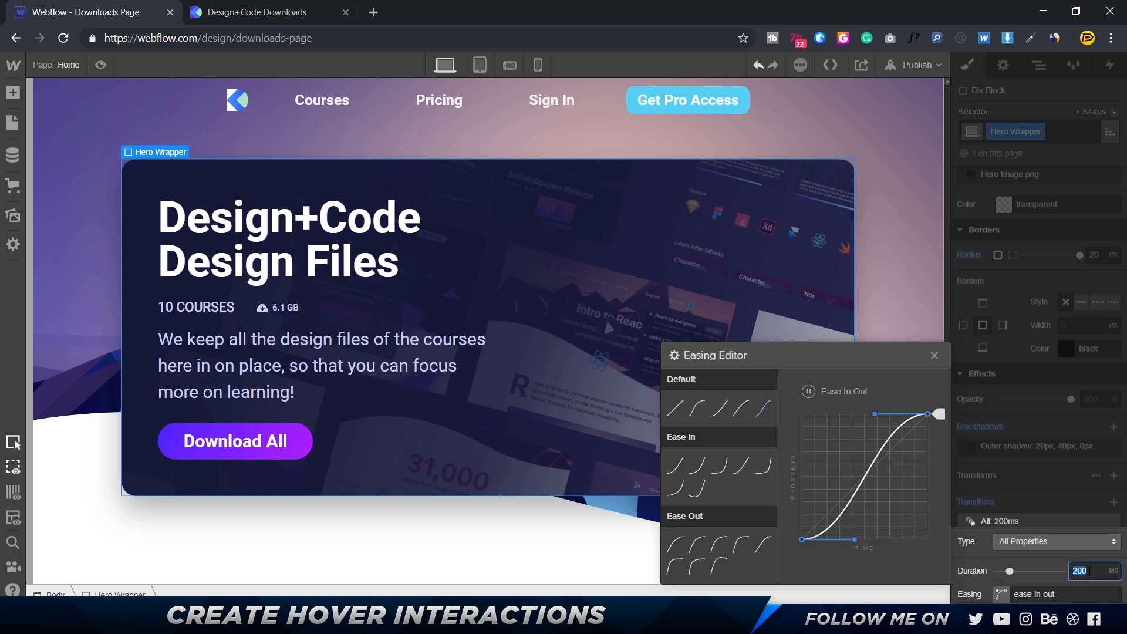
pyautogui.write('500')
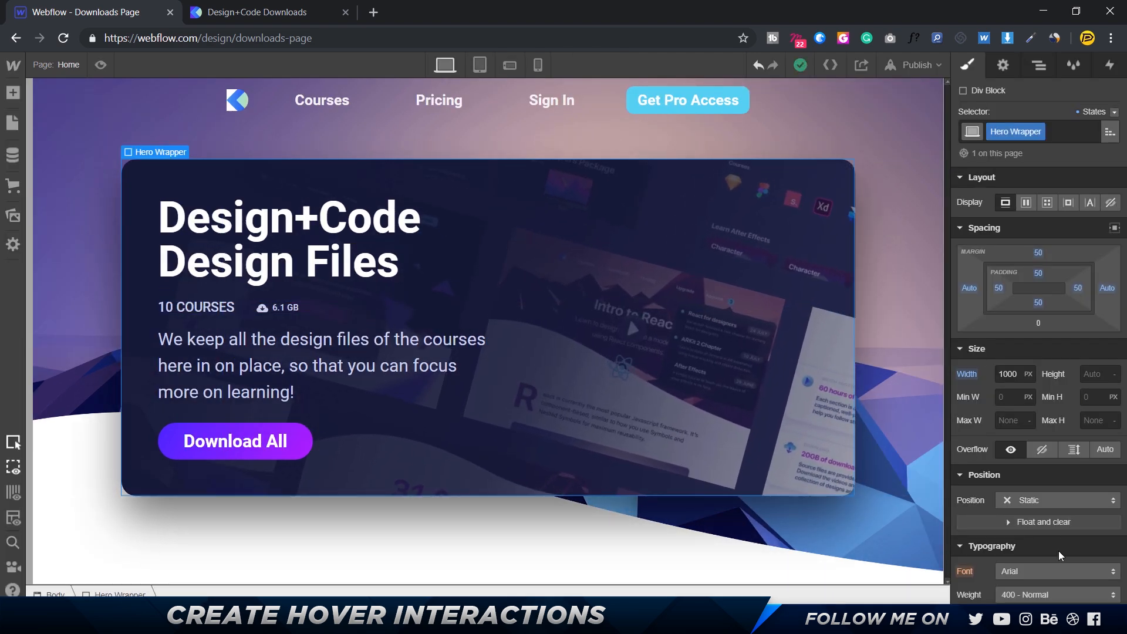
# Step: Shorten the All transition's duration and check the hover effect in preview
pyautogui.scroll(-3)
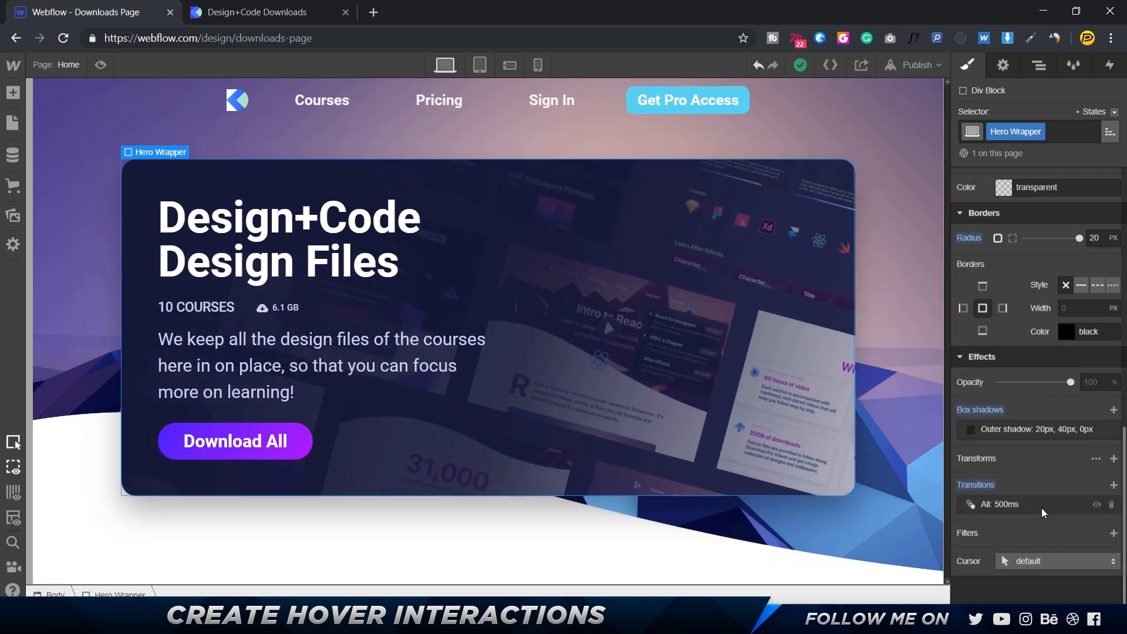
pyautogui.click(995, 504)
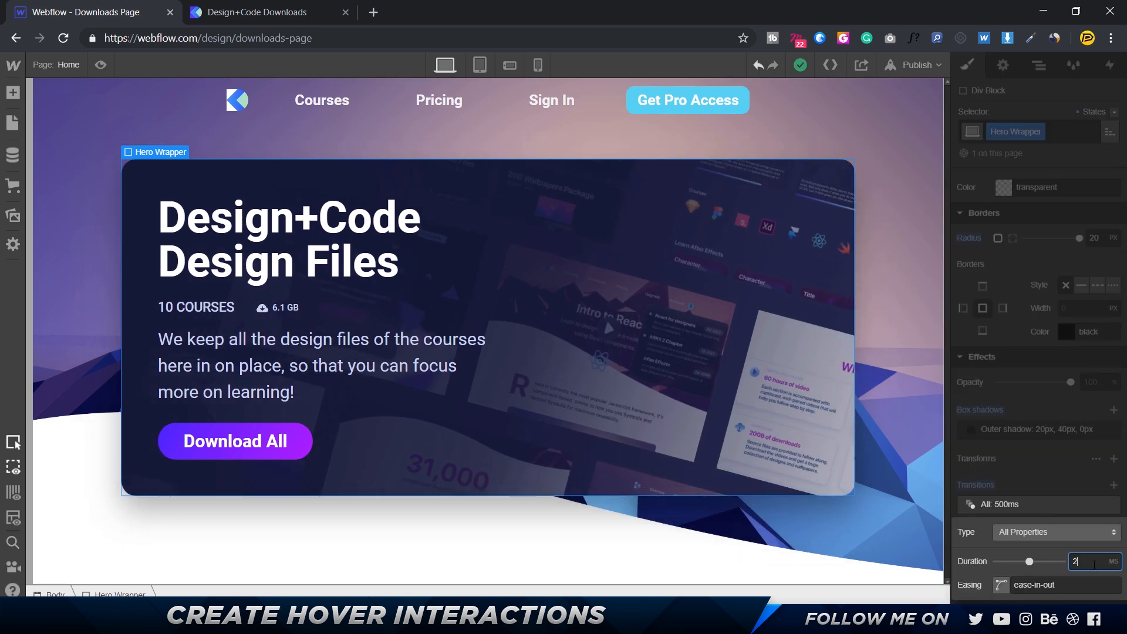
pyautogui.write('00')
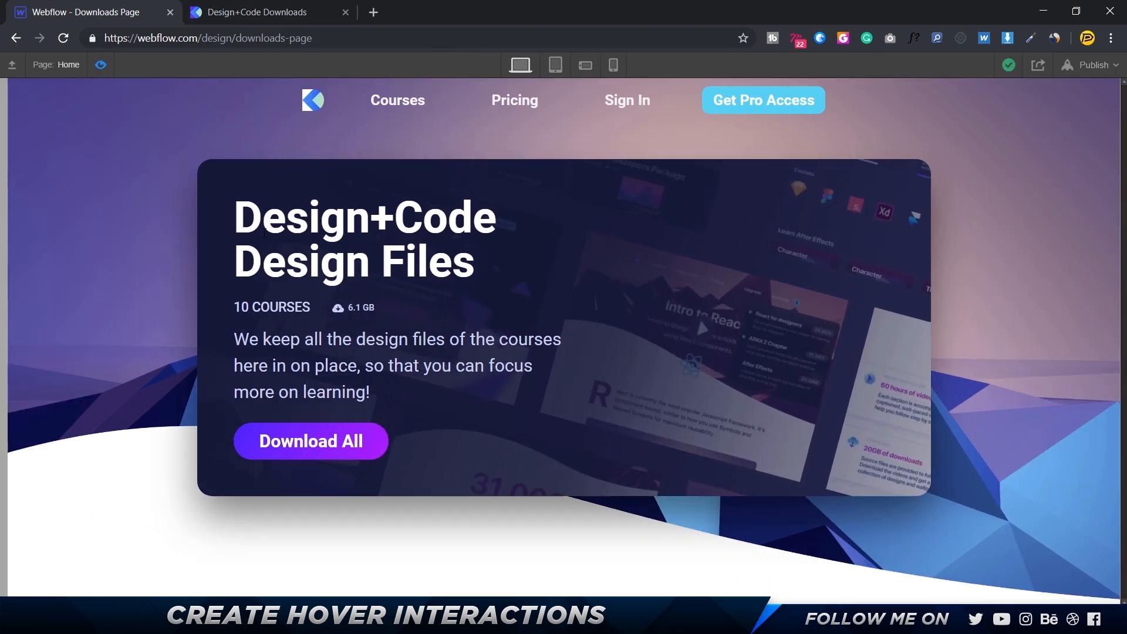
pyautogui.click(967, 65)
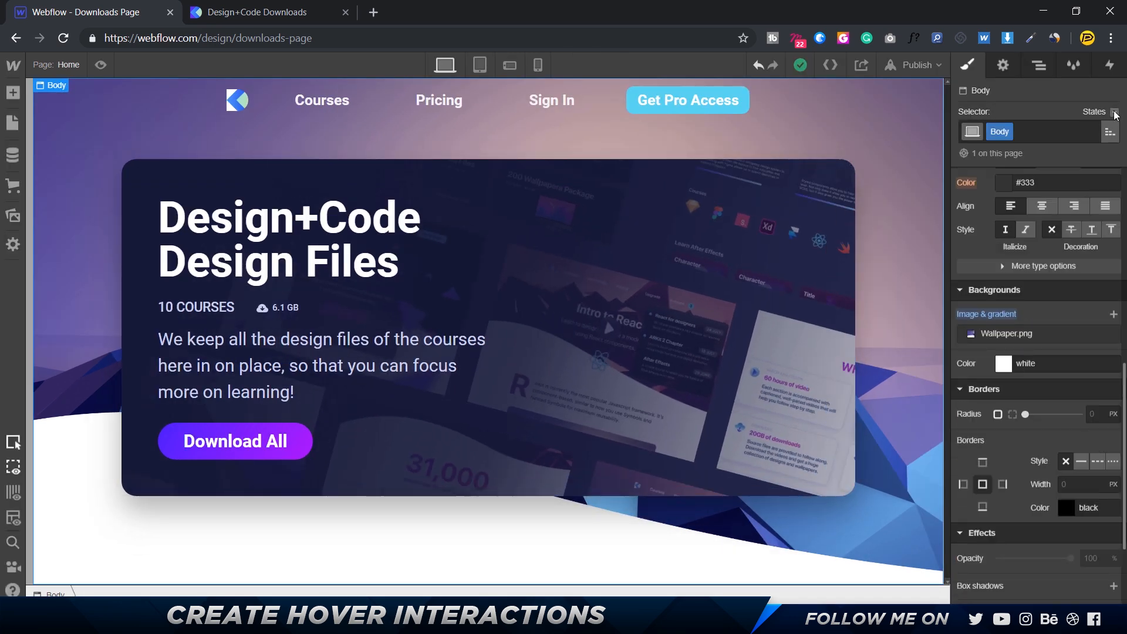
# Step: Put Body in its Hover state and open its Wallpaper.png background settings
pyautogui.click(1114, 115)
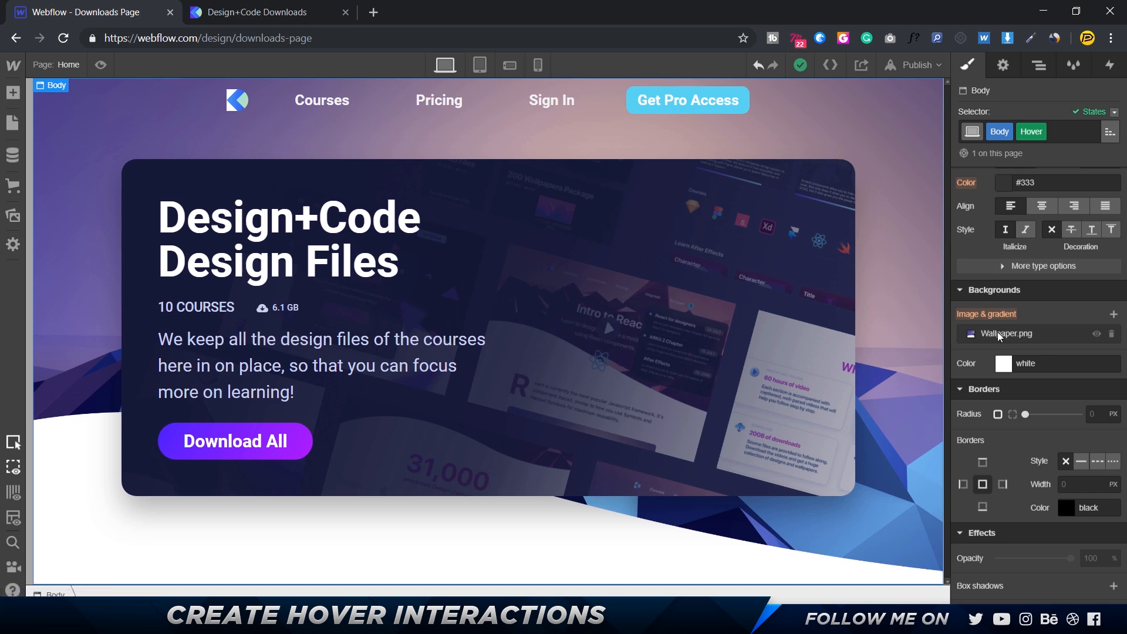
pyautogui.click(1004, 334)
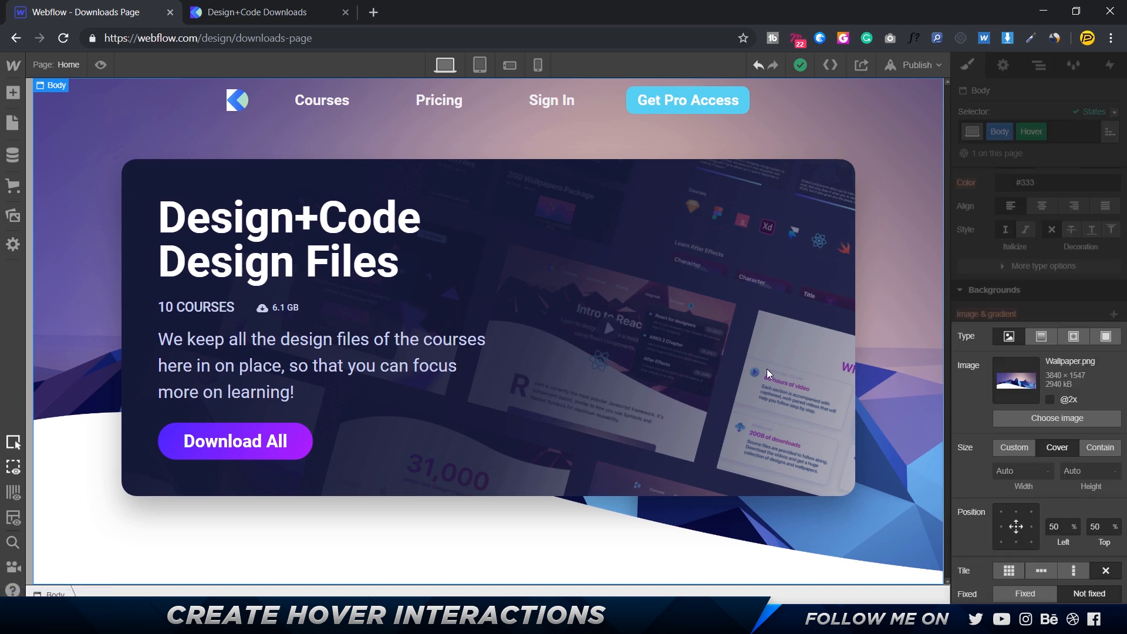
pyautogui.click(489, 330)
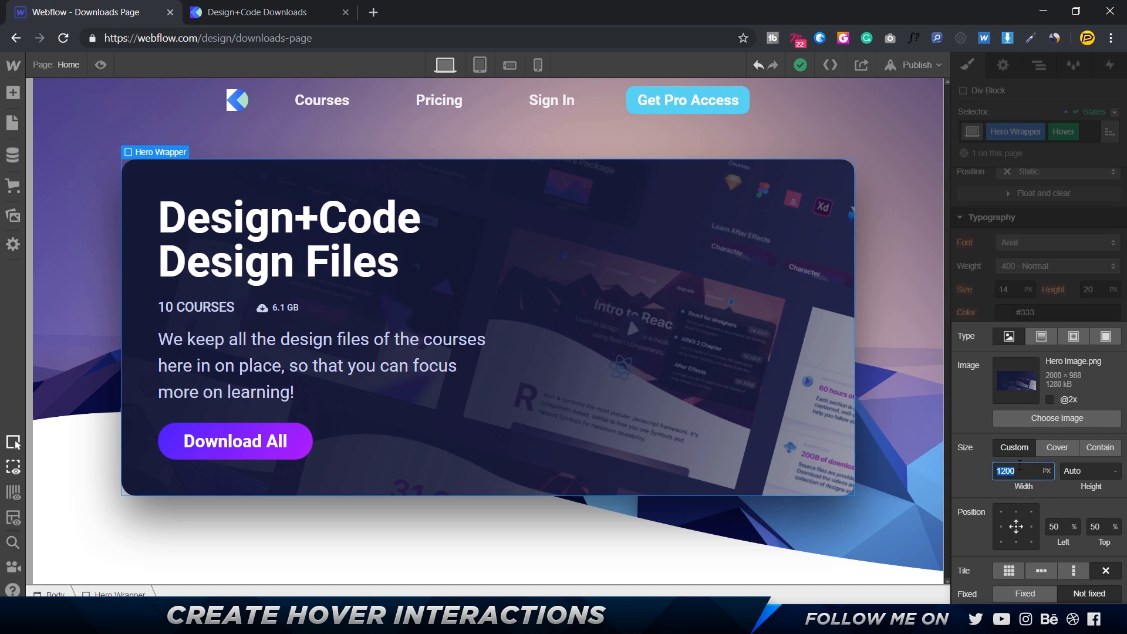
# Step: Enter 1100 px as the hero card's hover background image width
pyautogui.write('1100')
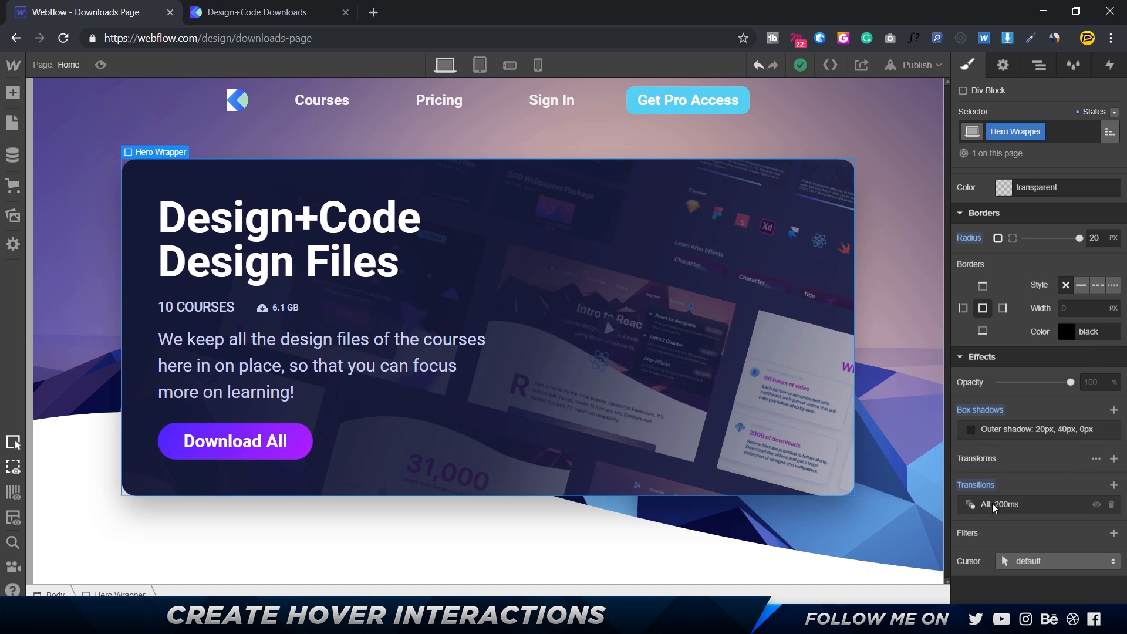
# Step: Change the All: 200ms transition duration to 300 ms, keeping the cubic-bezier easing
pyautogui.click(998, 504)
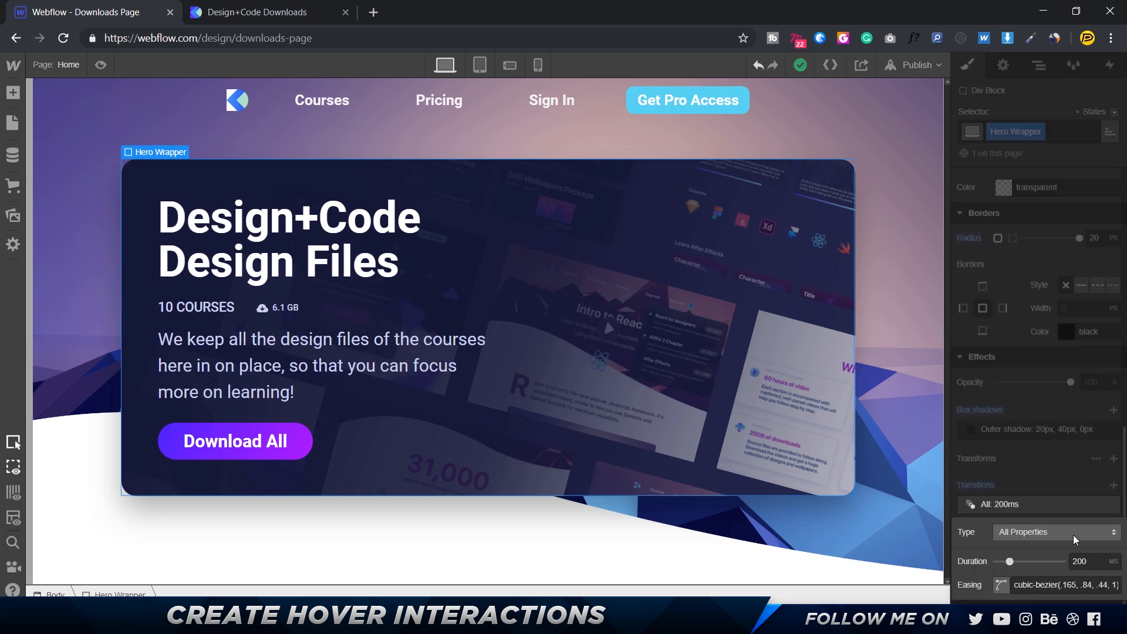
pyautogui.write('300')
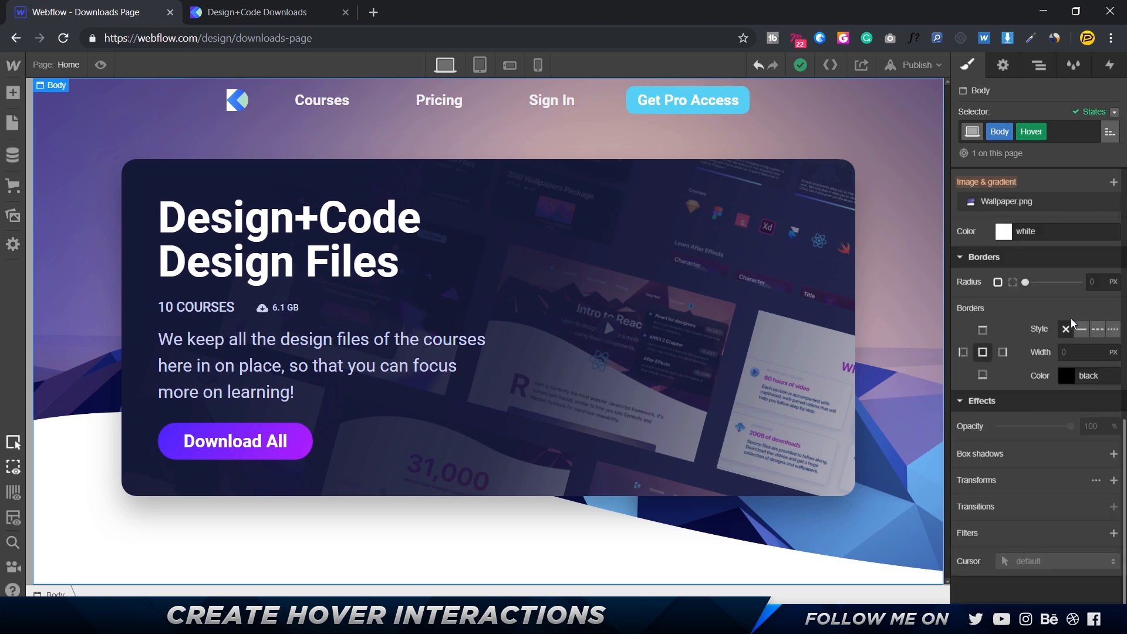
# Step: Reselect Hero Wrapper and edit its hover shadow colour to rgba(0,0,0,0.55)
pyautogui.click(287, 238)
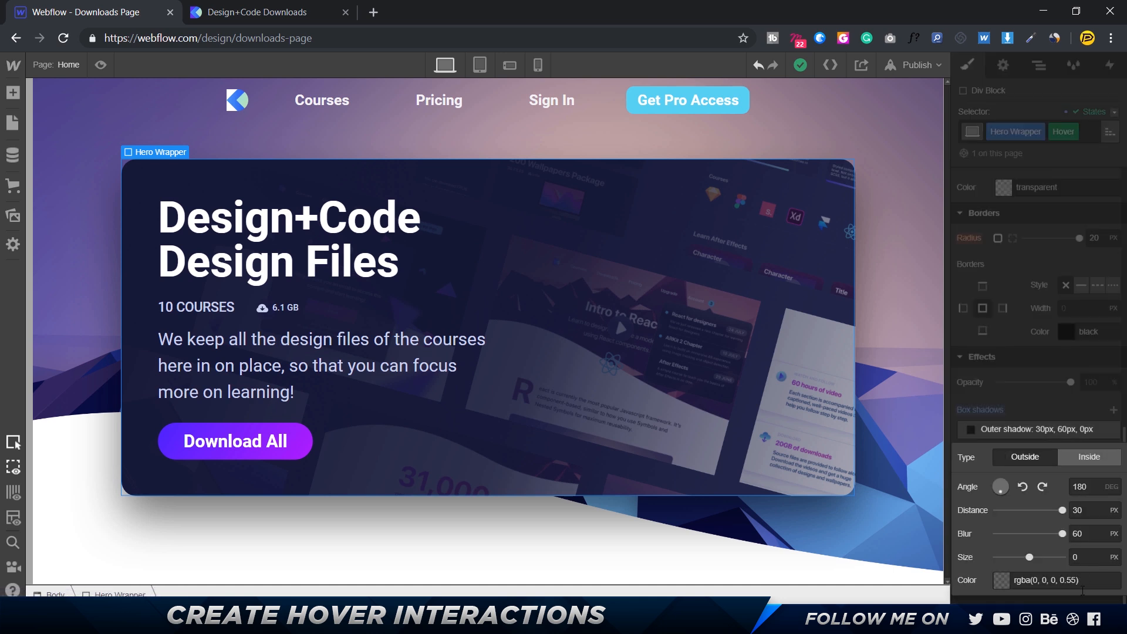
pyautogui.click(1055, 579)
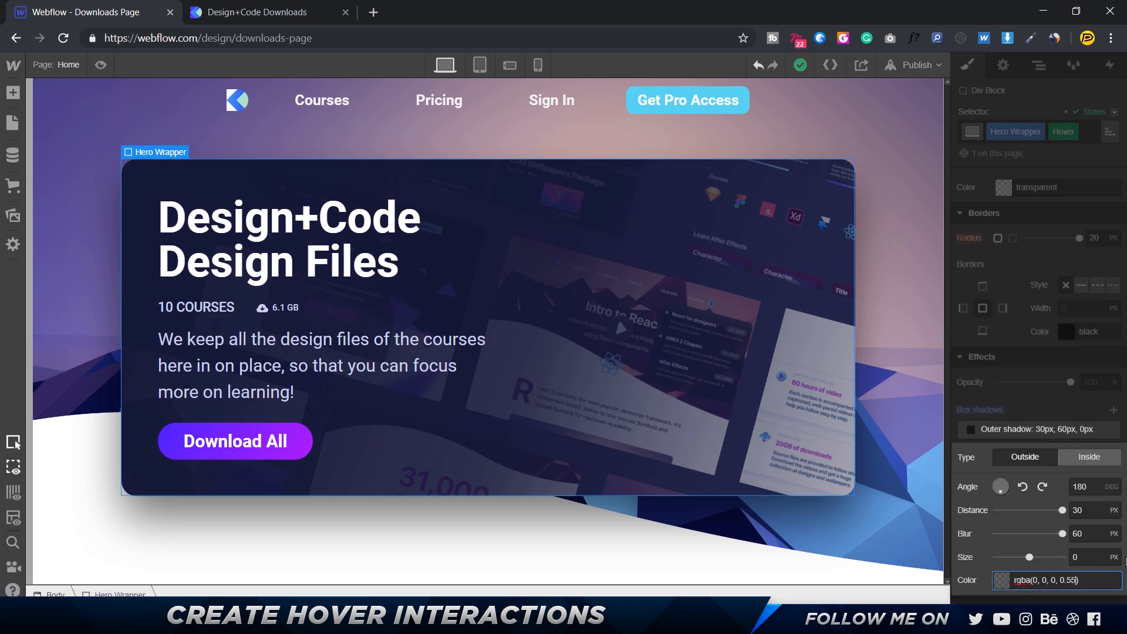
pyautogui.click(1054, 580)
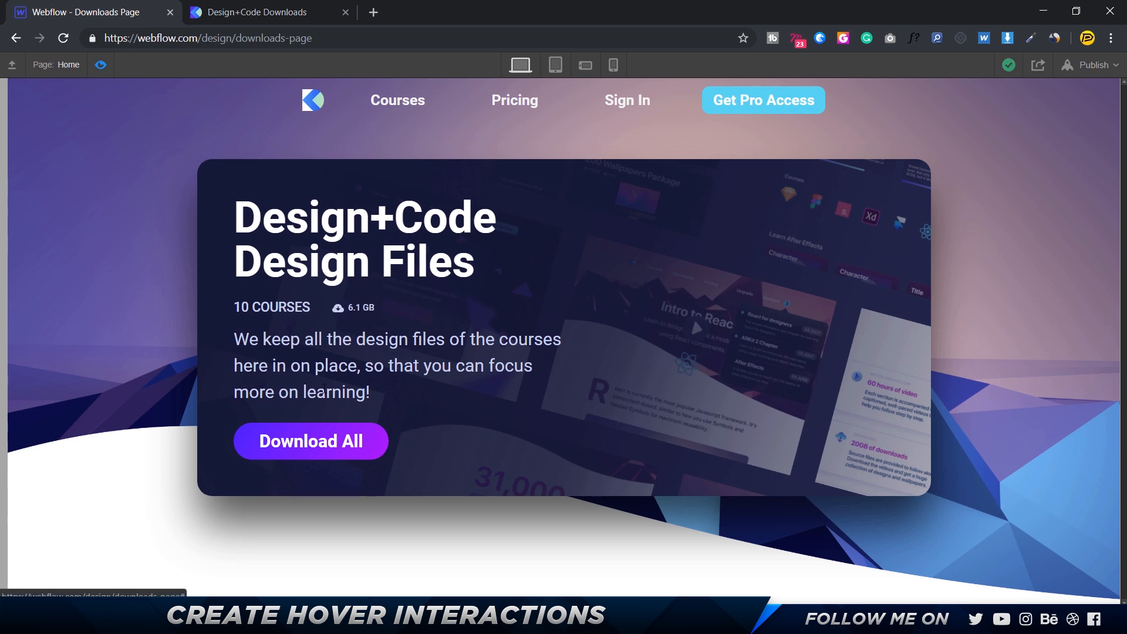
pyautogui.click(266, 13)
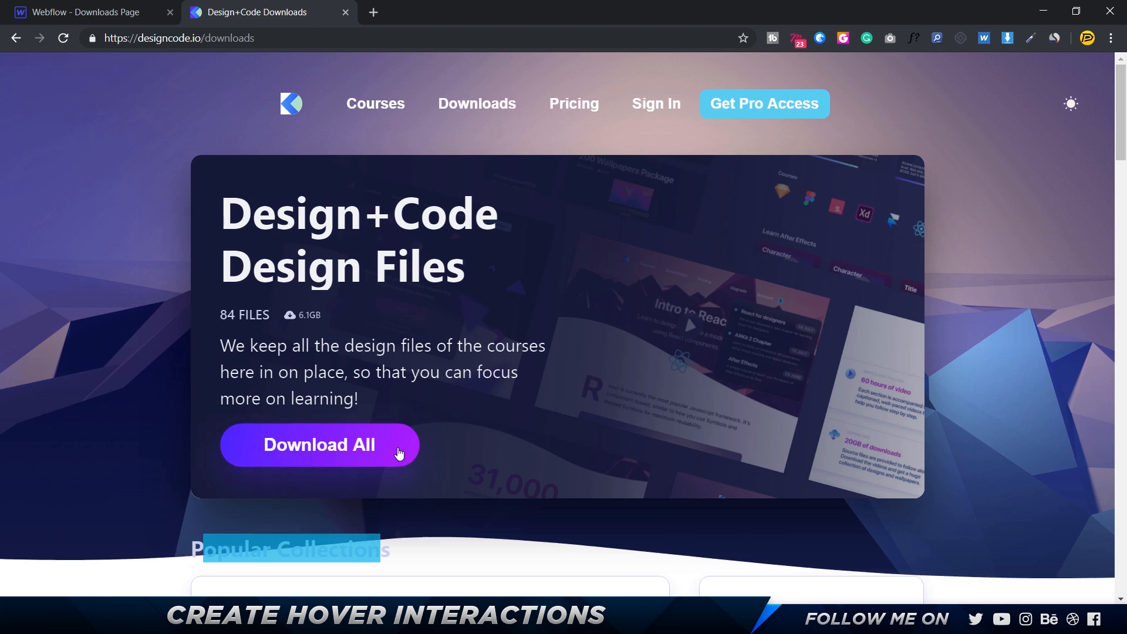
pyautogui.moveTo(381, 469)
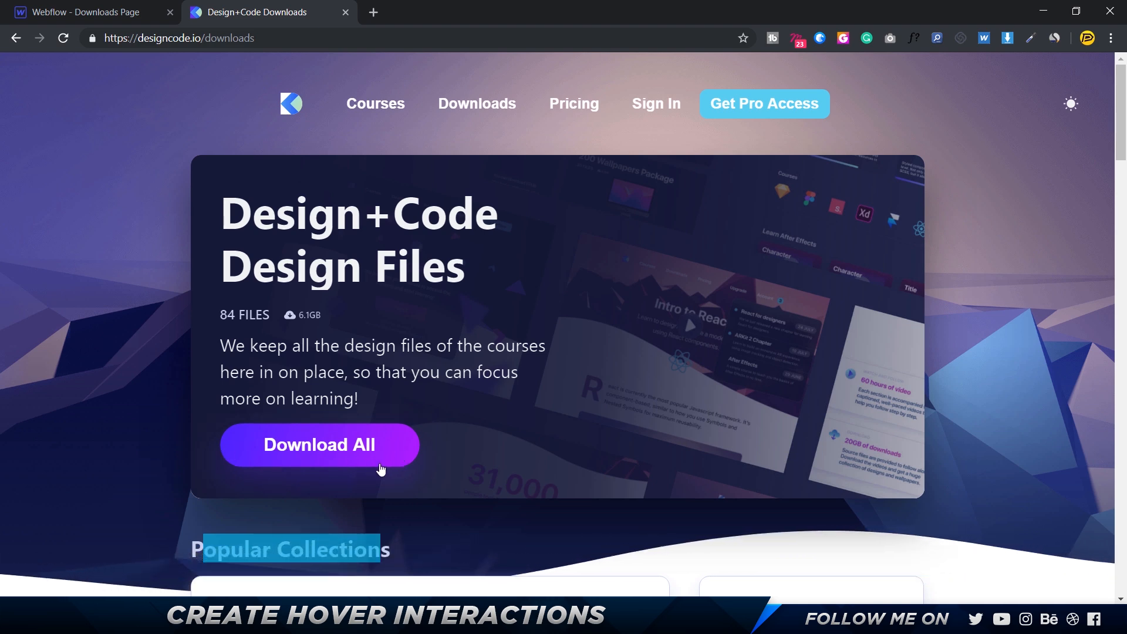
pyautogui.moveTo(439, 422)
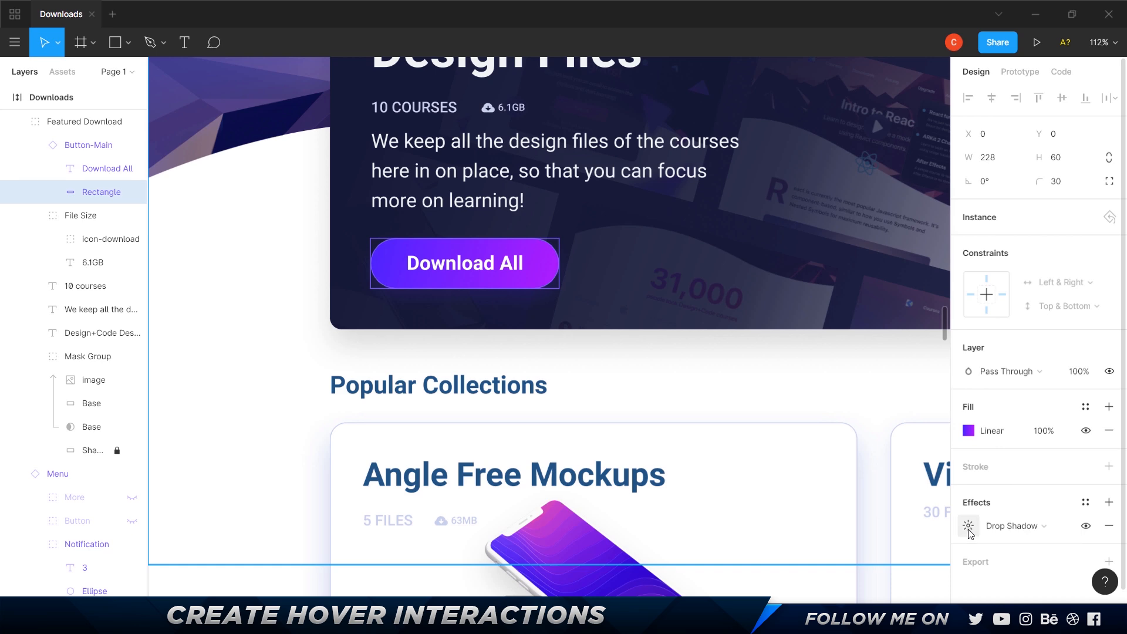
pyautogui.click(967, 525)
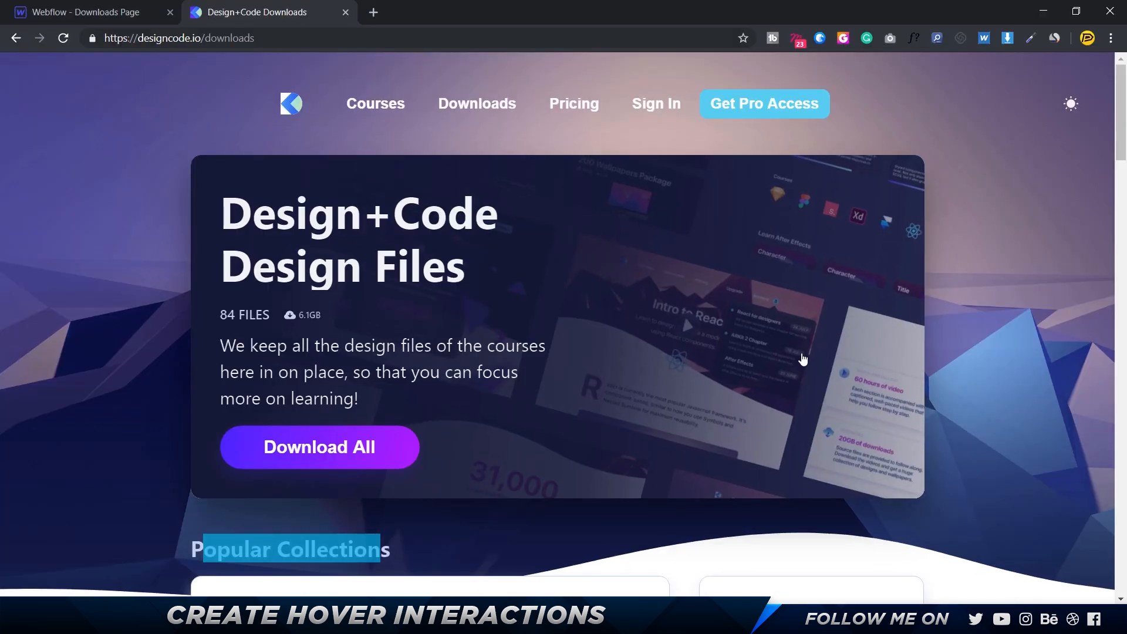
pyautogui.click(79, 12)
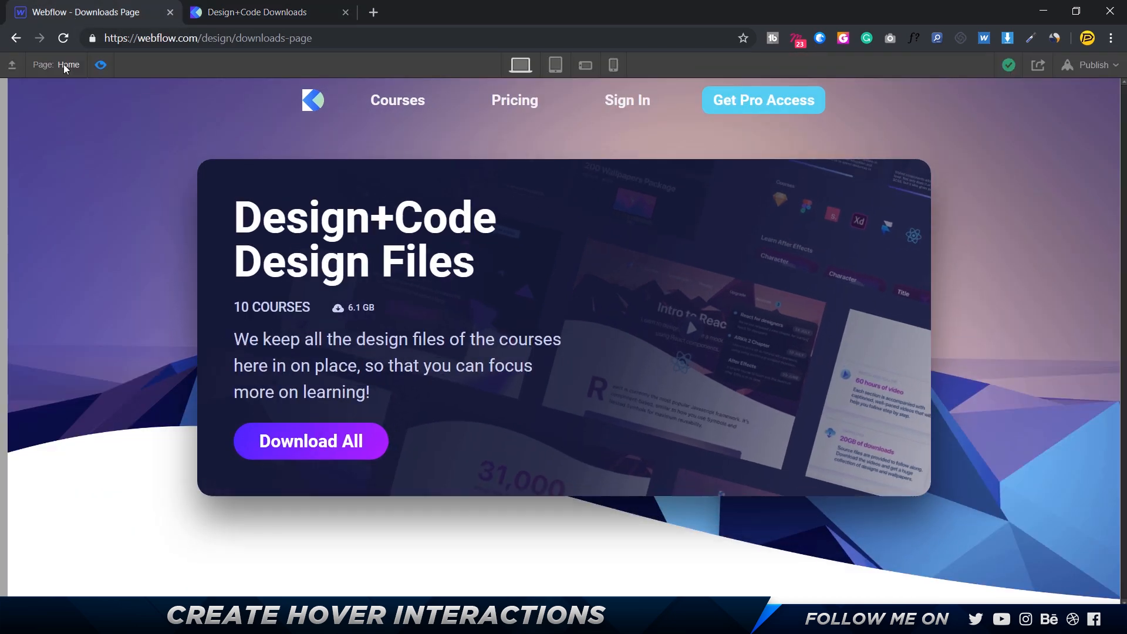
# Step: Give the Download All button's Hover state a #6529ff shadow, 15 px distance, 30 px blur
pyautogui.click(310, 441)
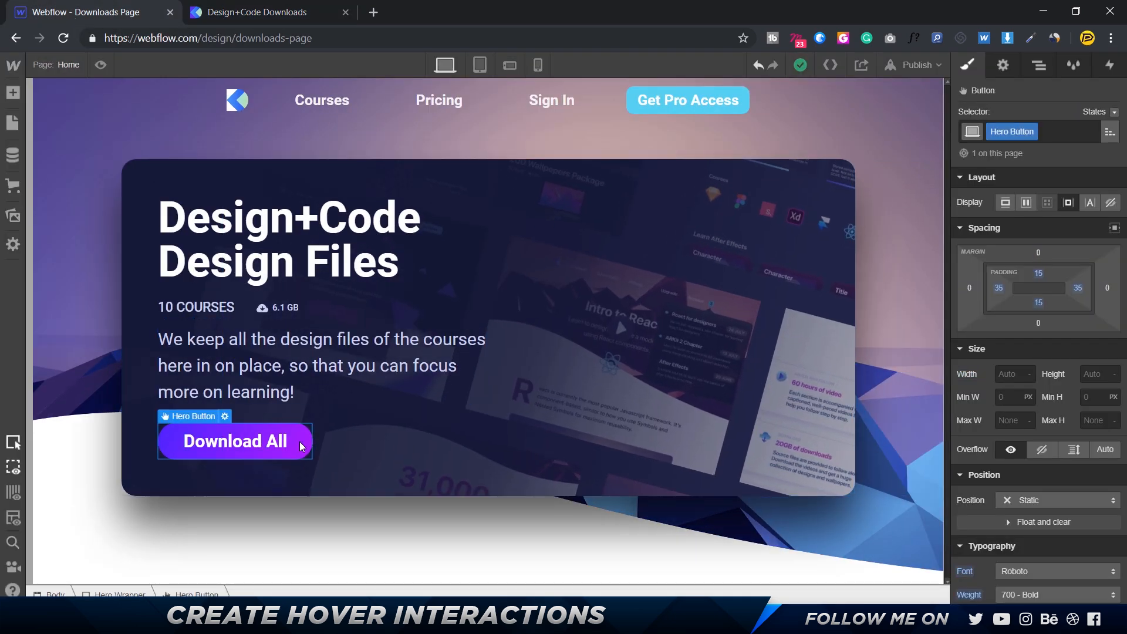
pyautogui.click(1098, 111)
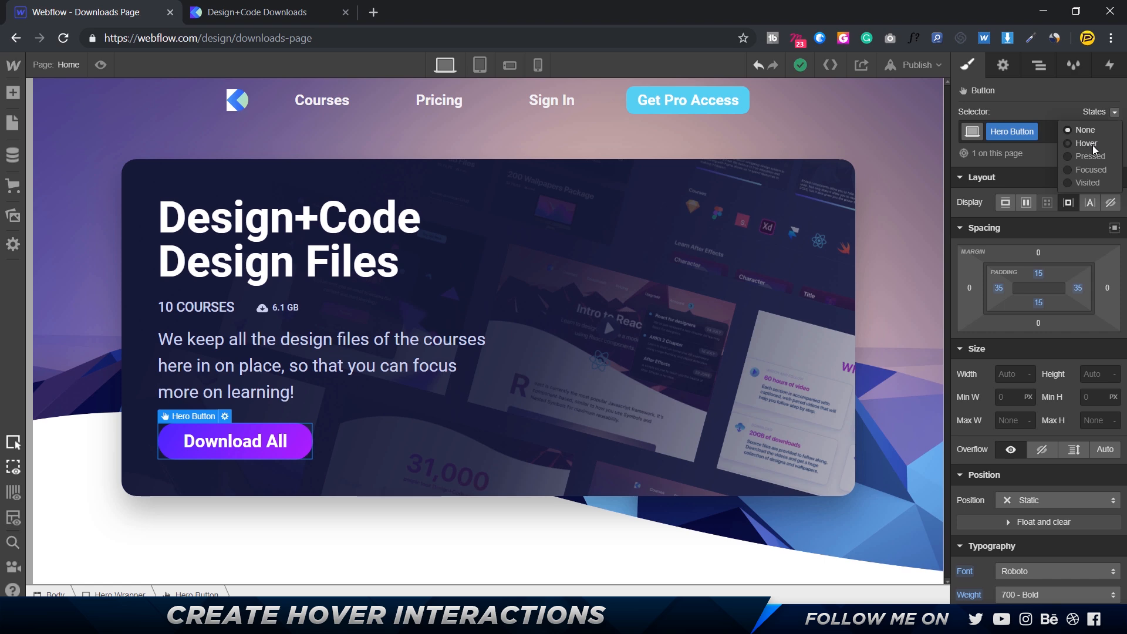
pyautogui.click(1086, 144)
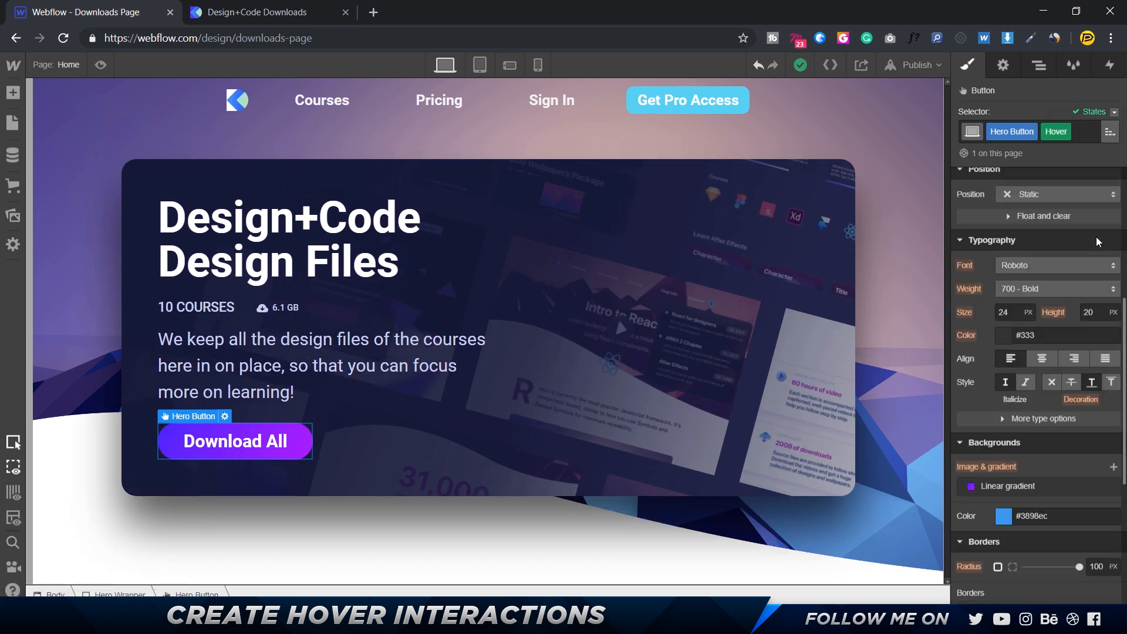
pyautogui.scroll(-3)
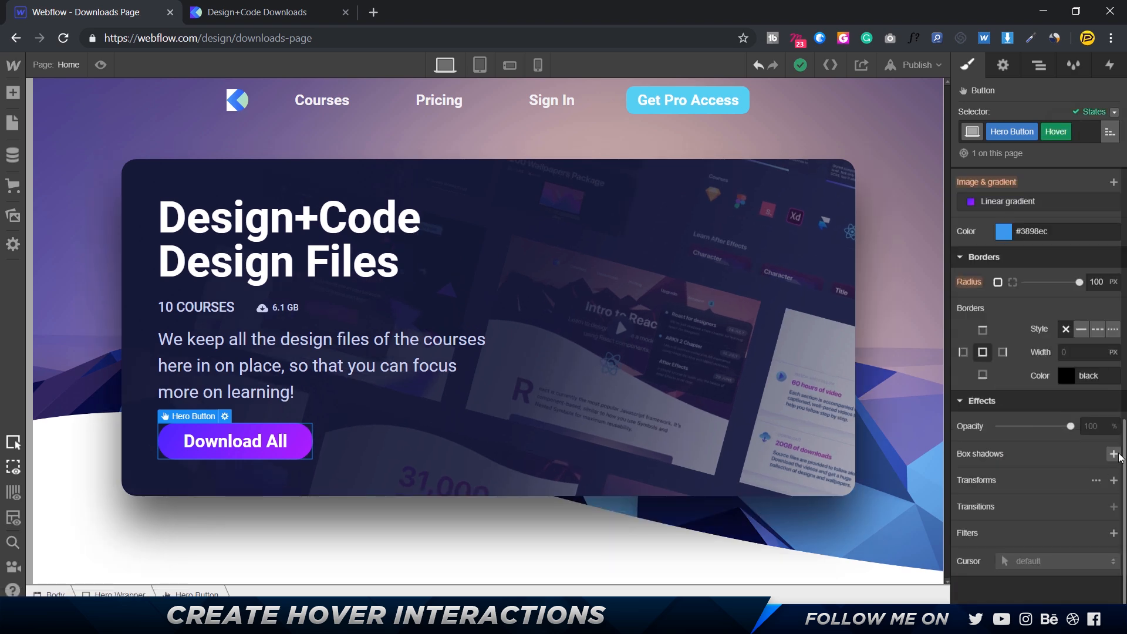
pyautogui.click(1114, 454)
pyautogui.write('#6529ff')
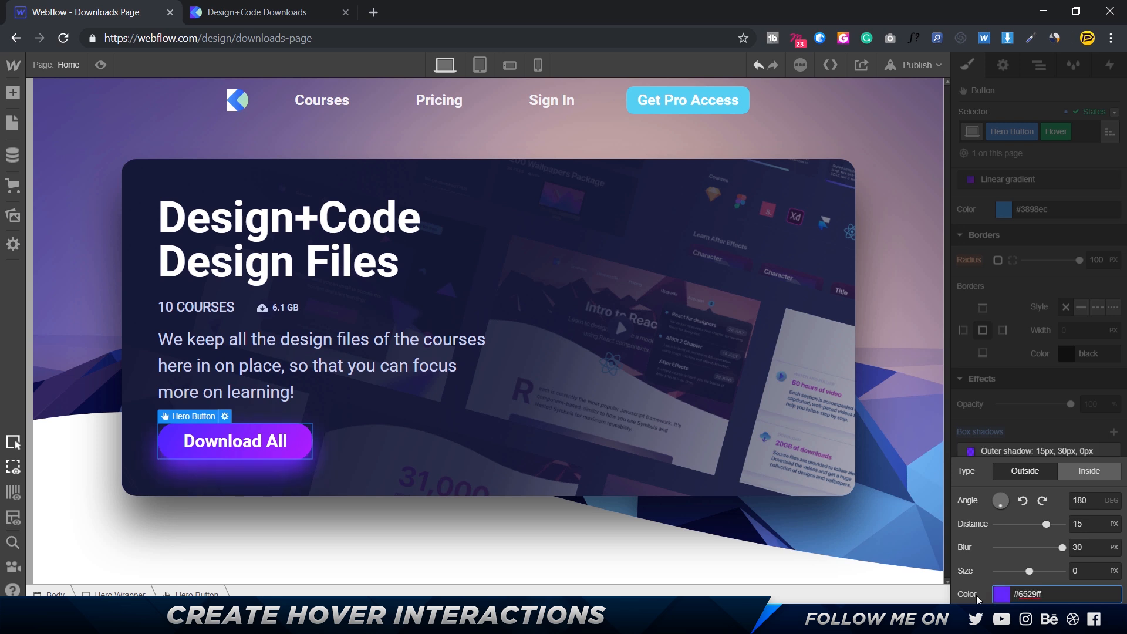
pyautogui.click(989, 594)
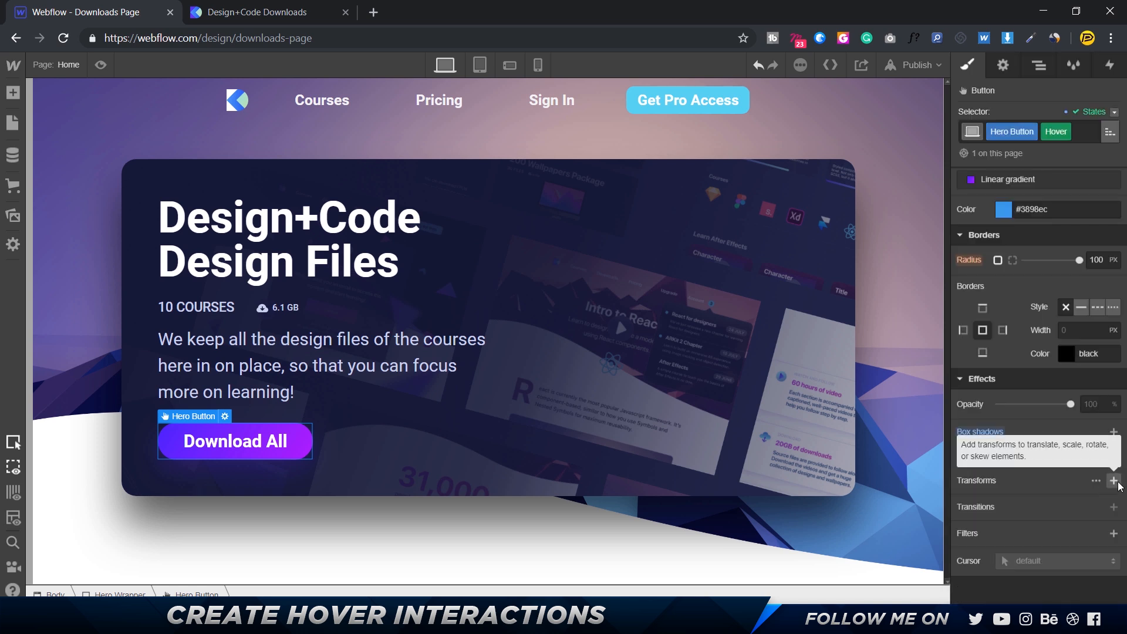
# Step: Add a Move transform to the button's Hover state with a Y offset of -10 px
pyautogui.click(1115, 480)
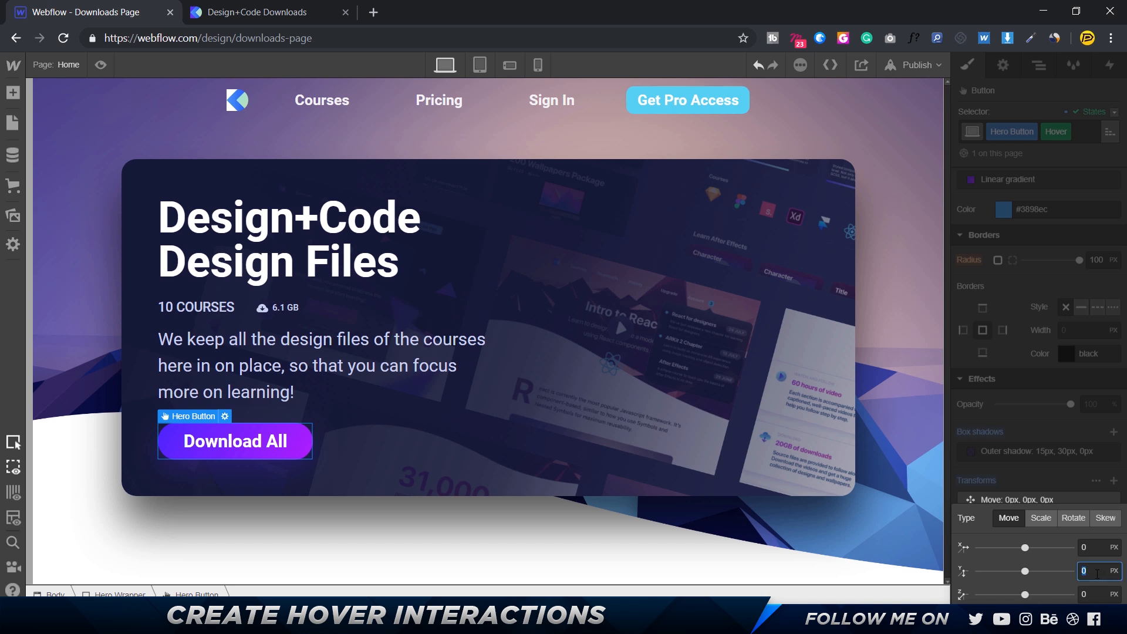
pyautogui.write('-1')
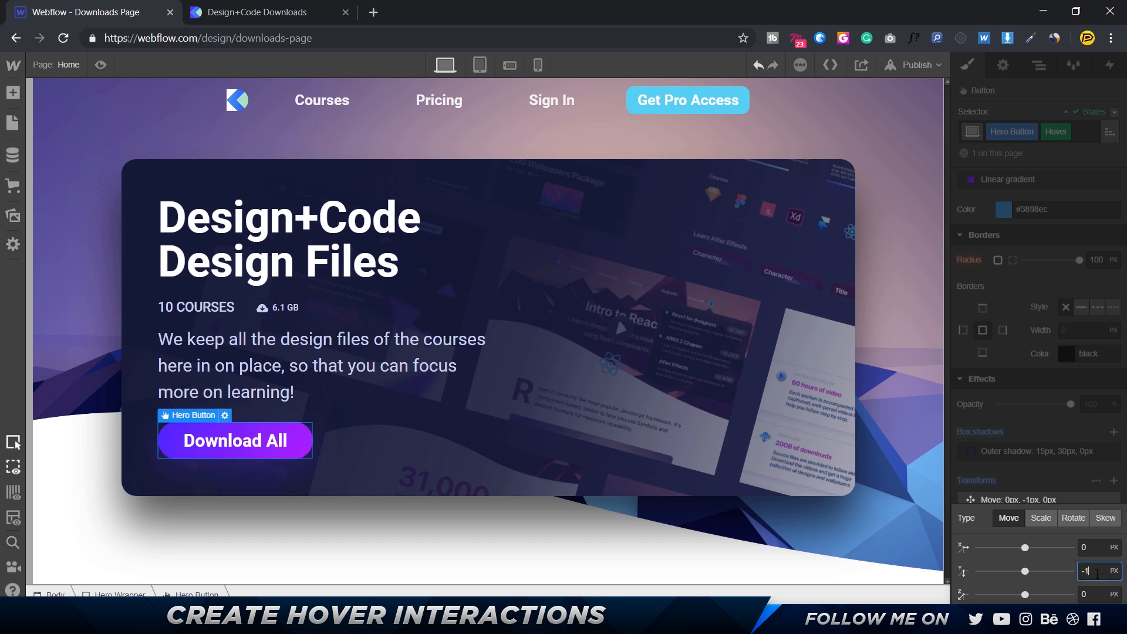
pyautogui.write('-7')
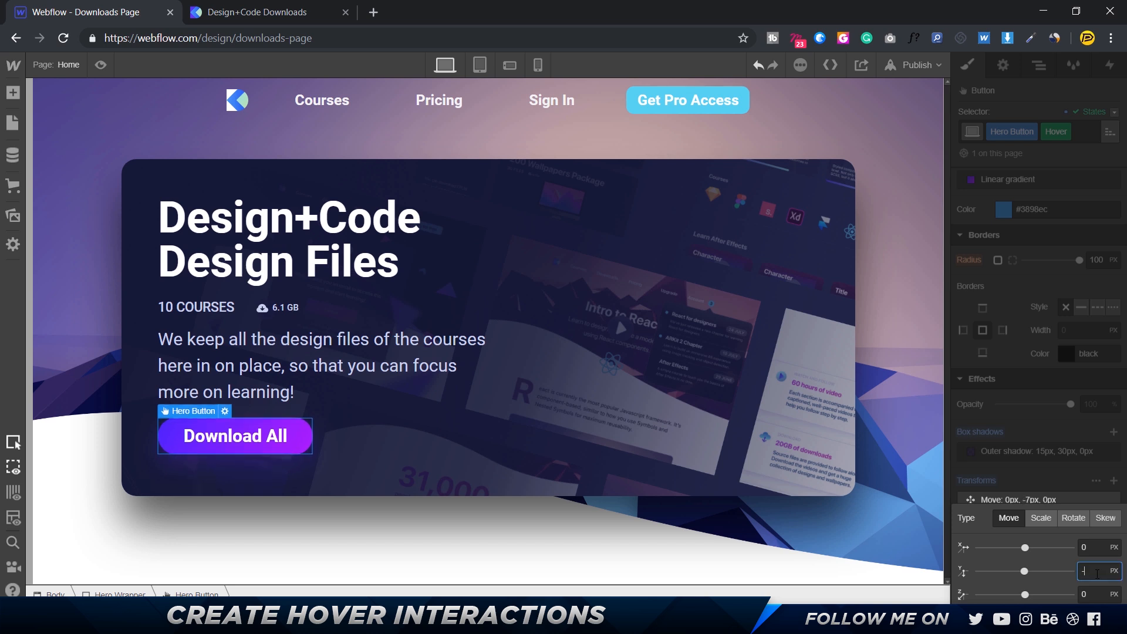
pyautogui.write('-15')
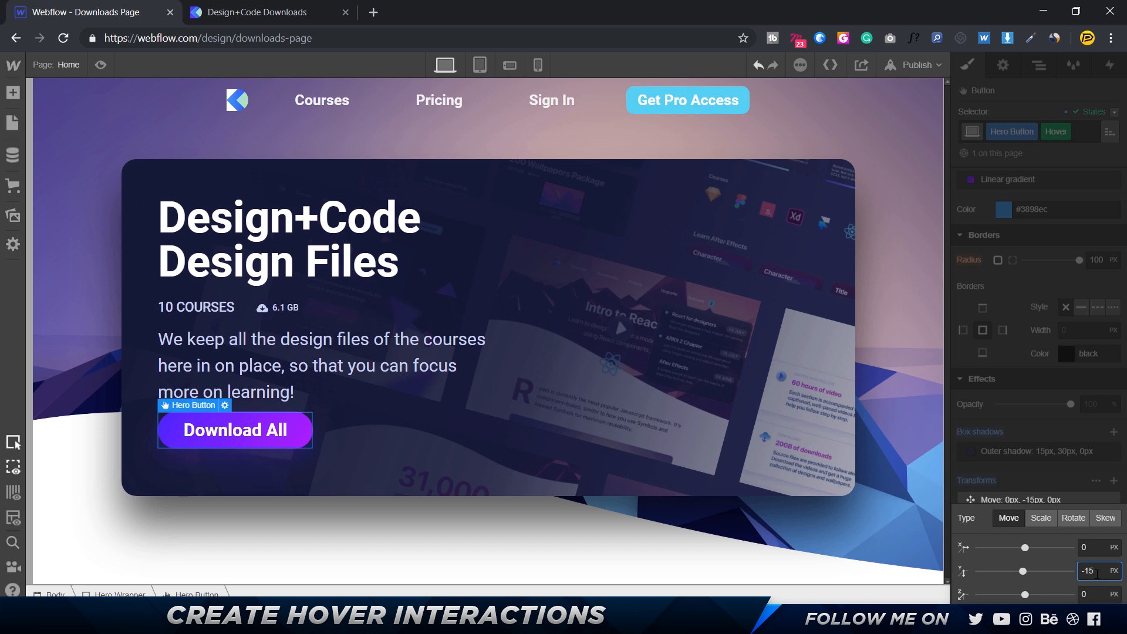
pyautogui.write('-10')
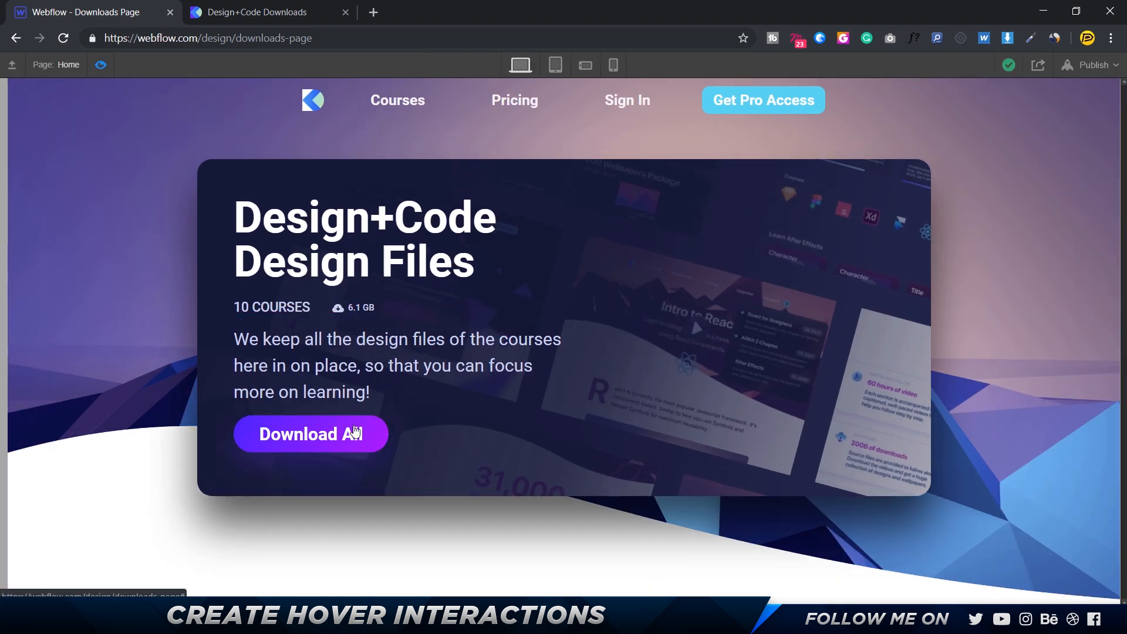
pyautogui.moveTo(406, 445)
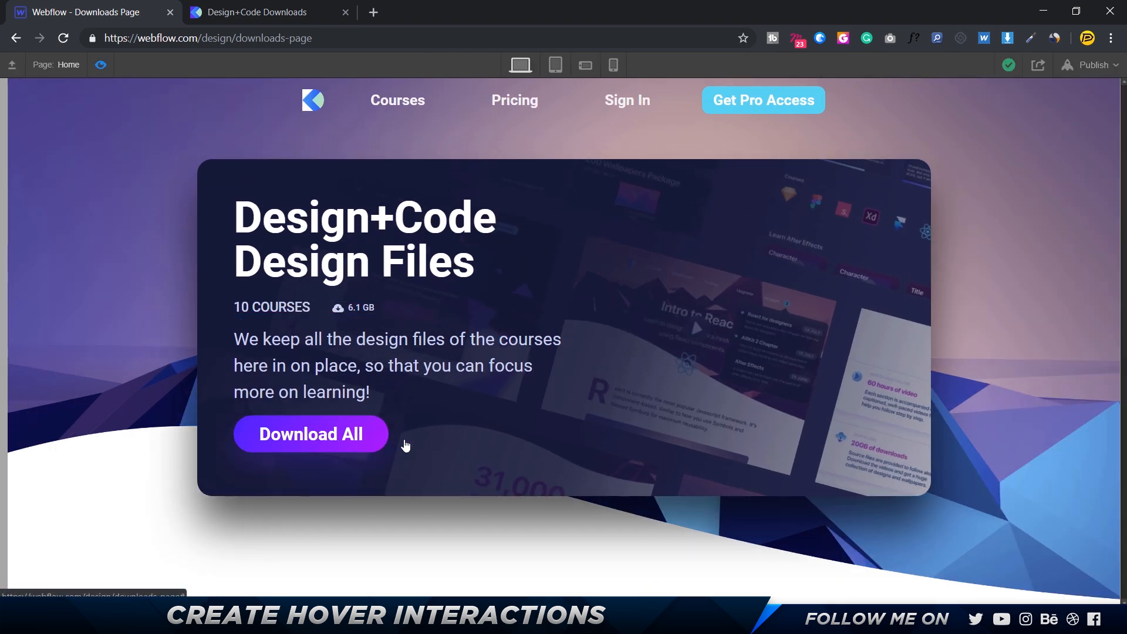
# Step: Exit the page preview to resume editing the Download All button
pyautogui.click(310, 433)
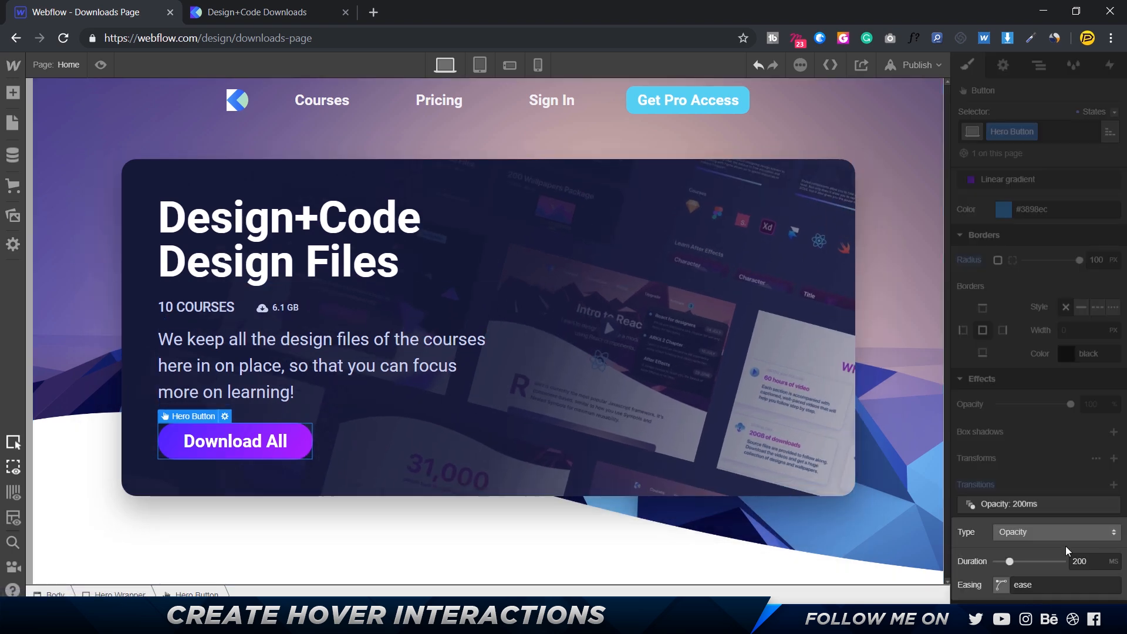
# Step: Set the button's transition to All Properties with Ease Out Quint easing and 300 ms duration
pyautogui.click(1056, 532)
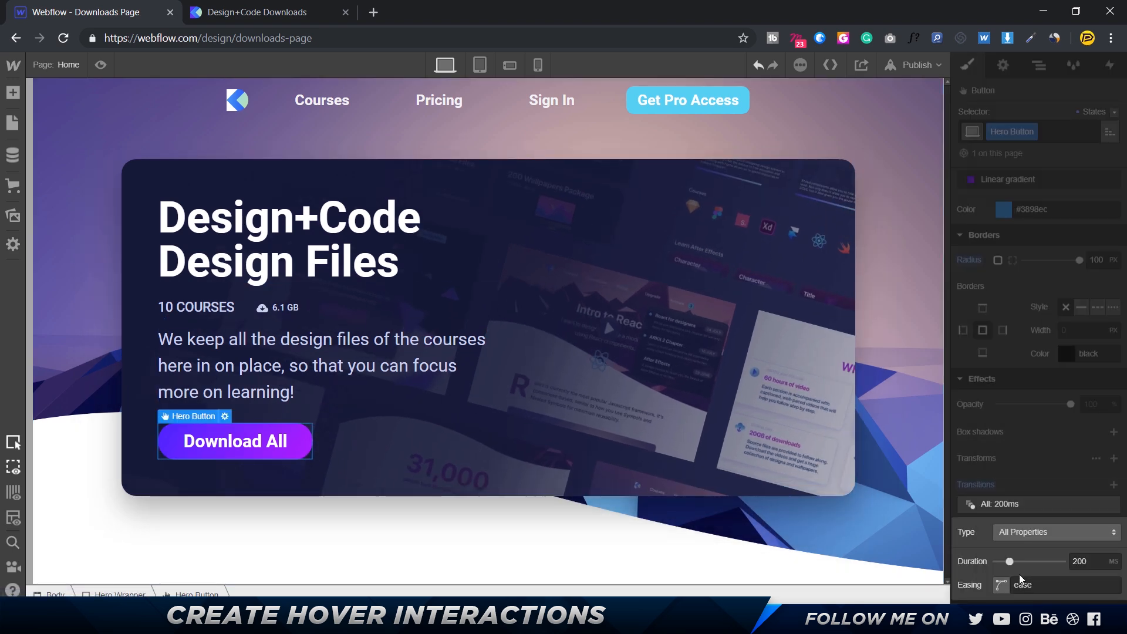
pyautogui.click(1000, 585)
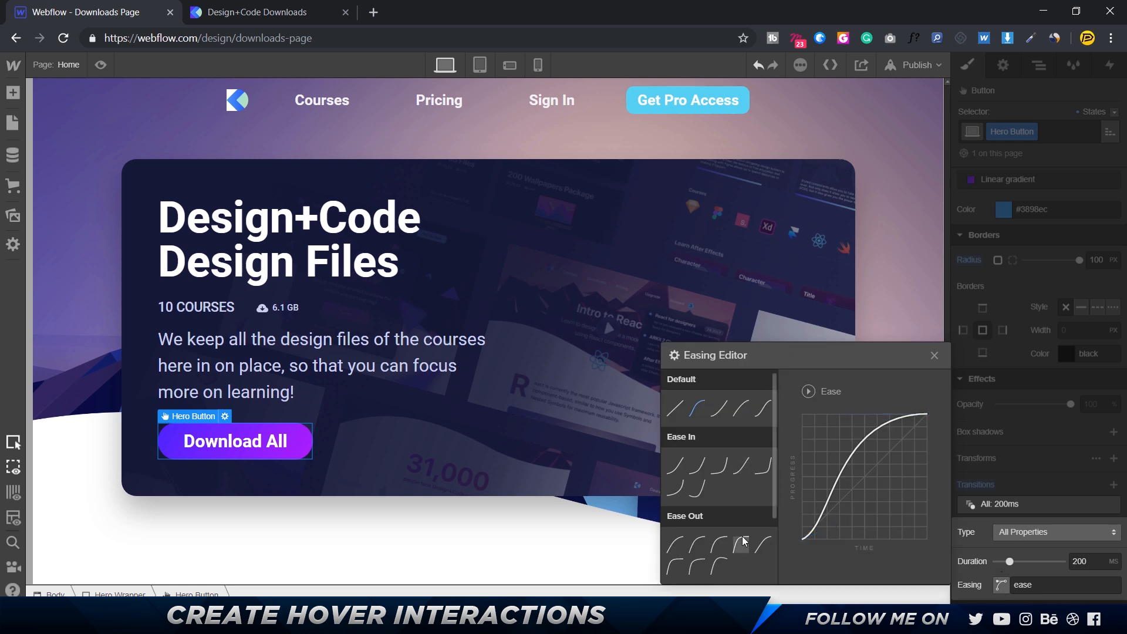
pyautogui.click(743, 544)
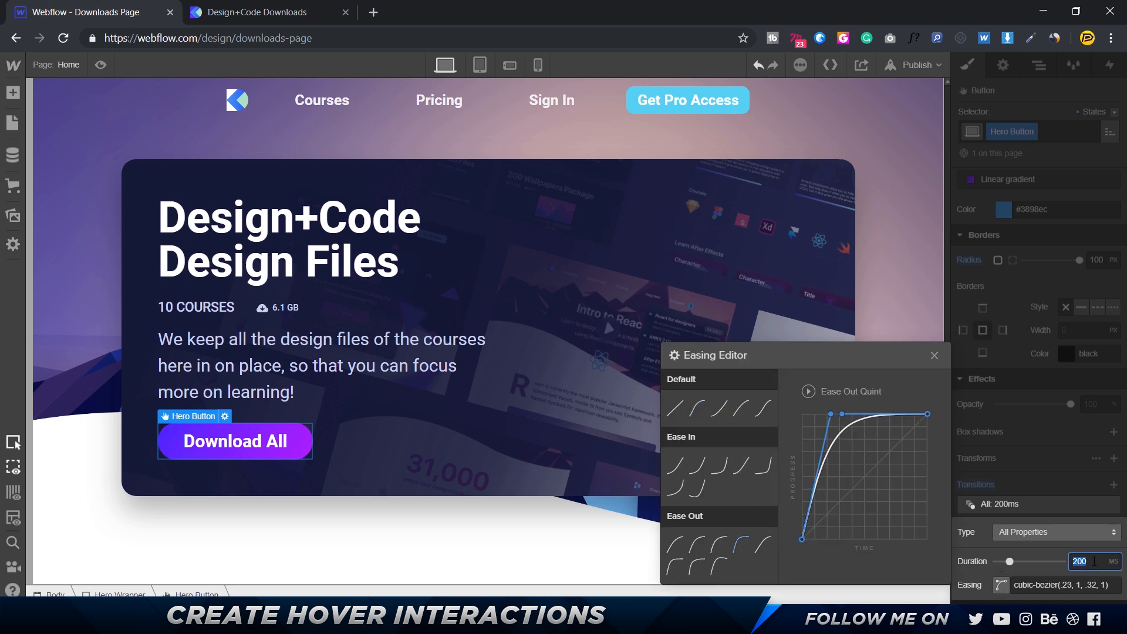
pyautogui.write('300')
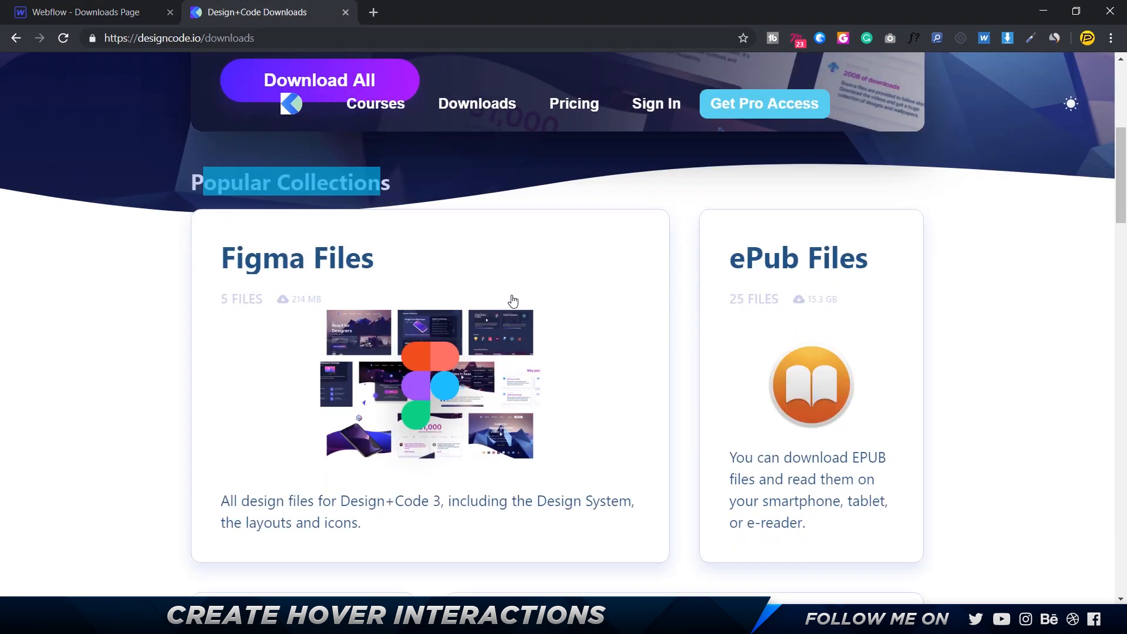
# Step: Scroll down the downloads page through the Figma, ePub, Video and Icons collection cards
pyautogui.scroll(-3)
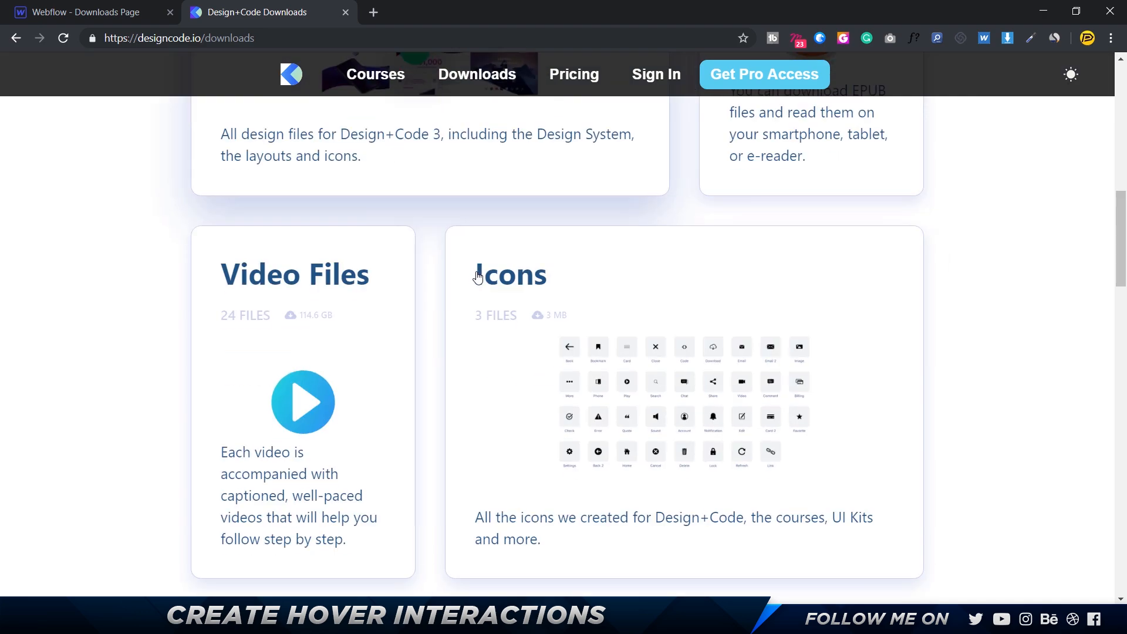
pyautogui.scroll(-3)
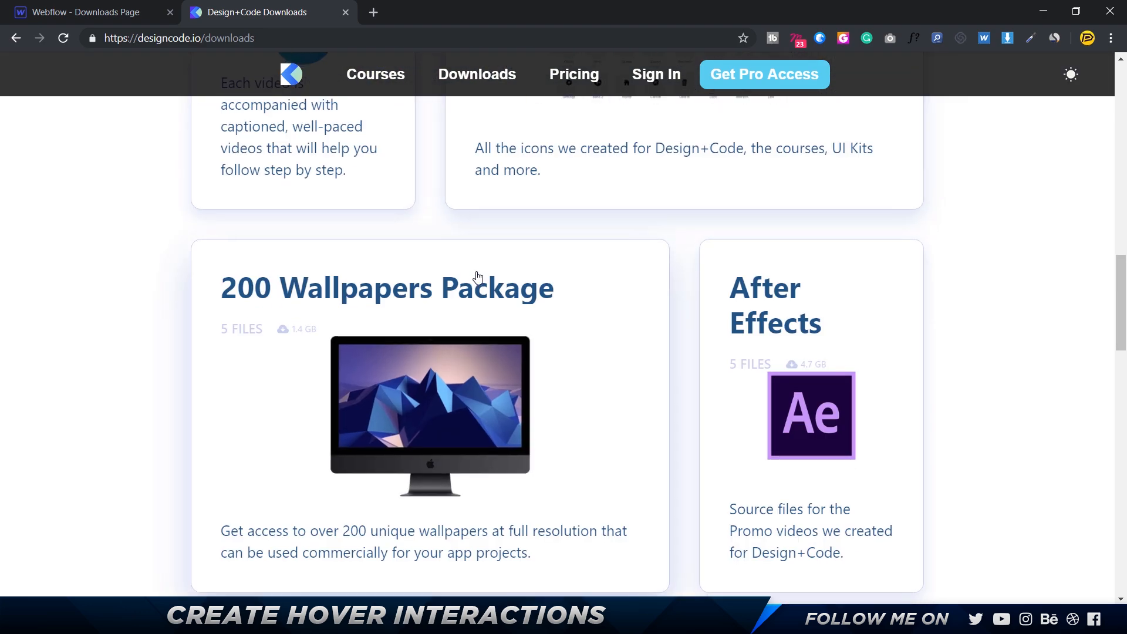